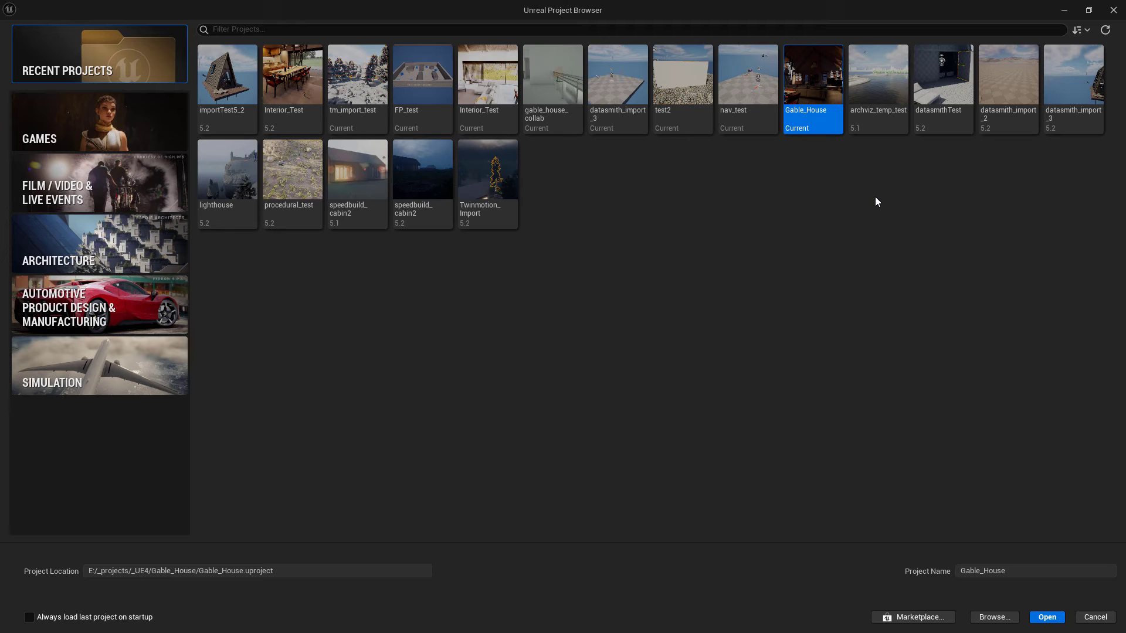
{"action": "mouse_move", "coordinate": [656, 344]}
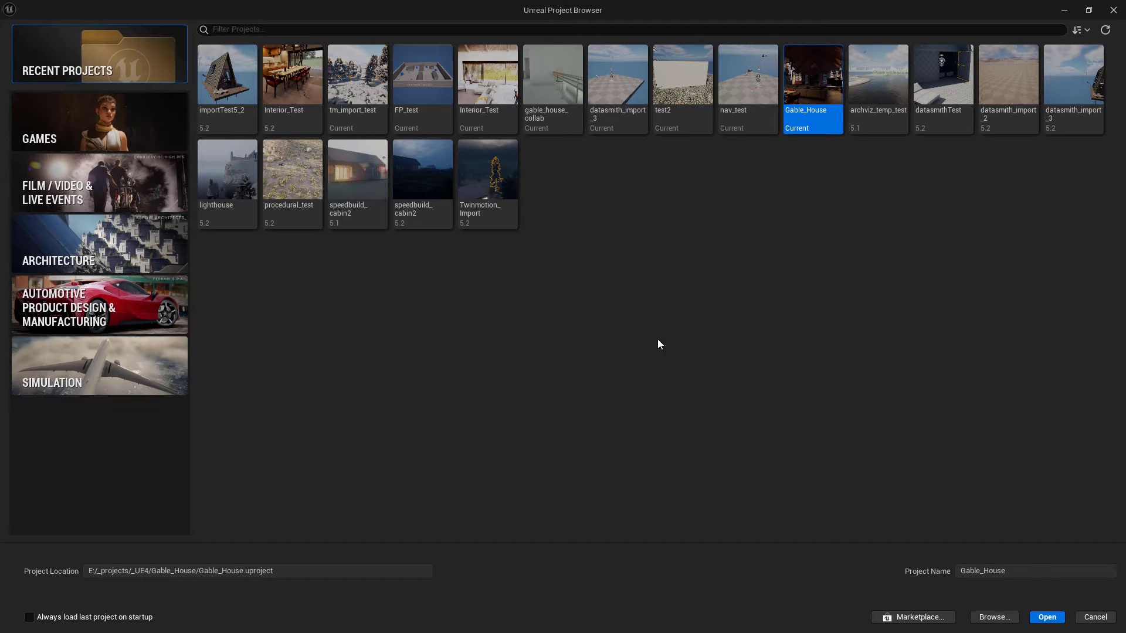
{"action": "mouse_move", "coordinate": [107, 258]}
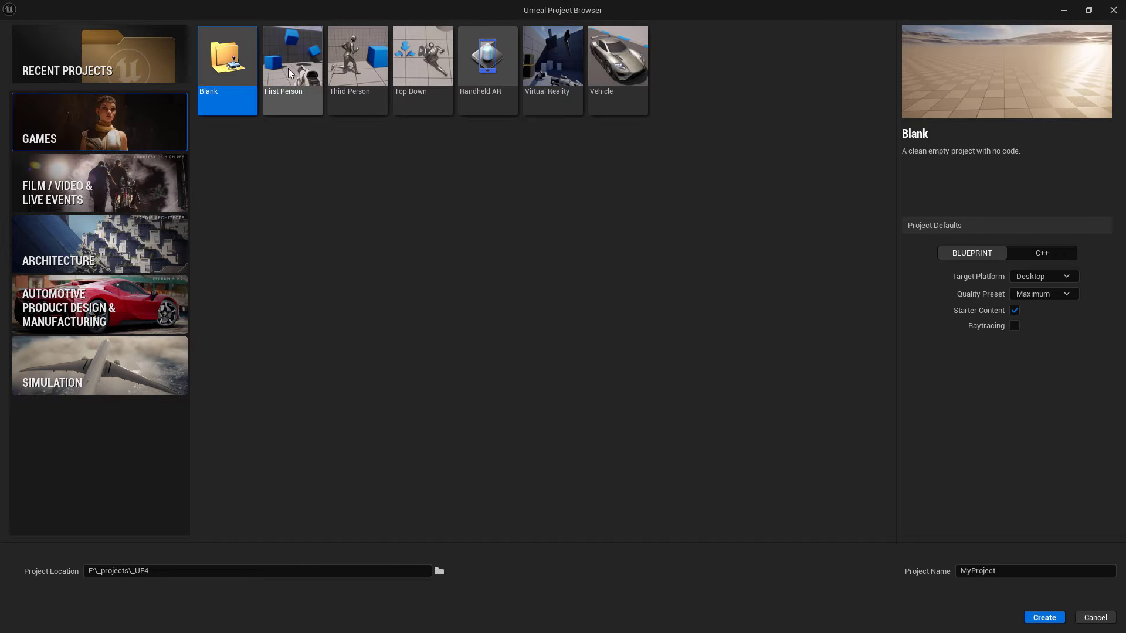
{"action": "mouse_move", "coordinate": [312, 107]}
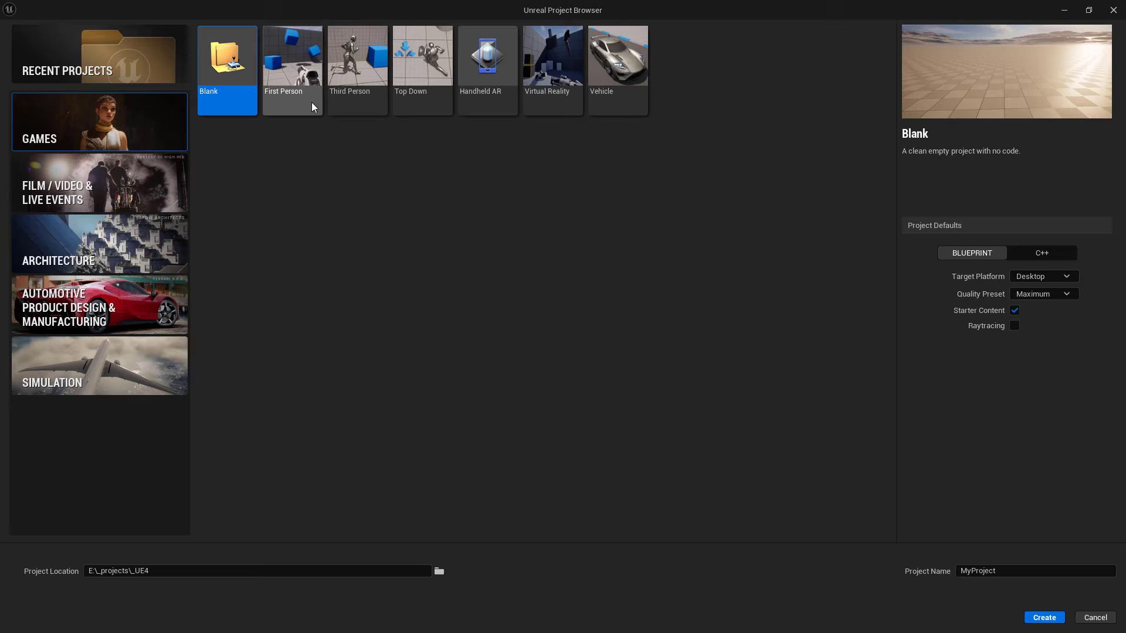
{"action": "mouse_move", "coordinate": [297, 54]}
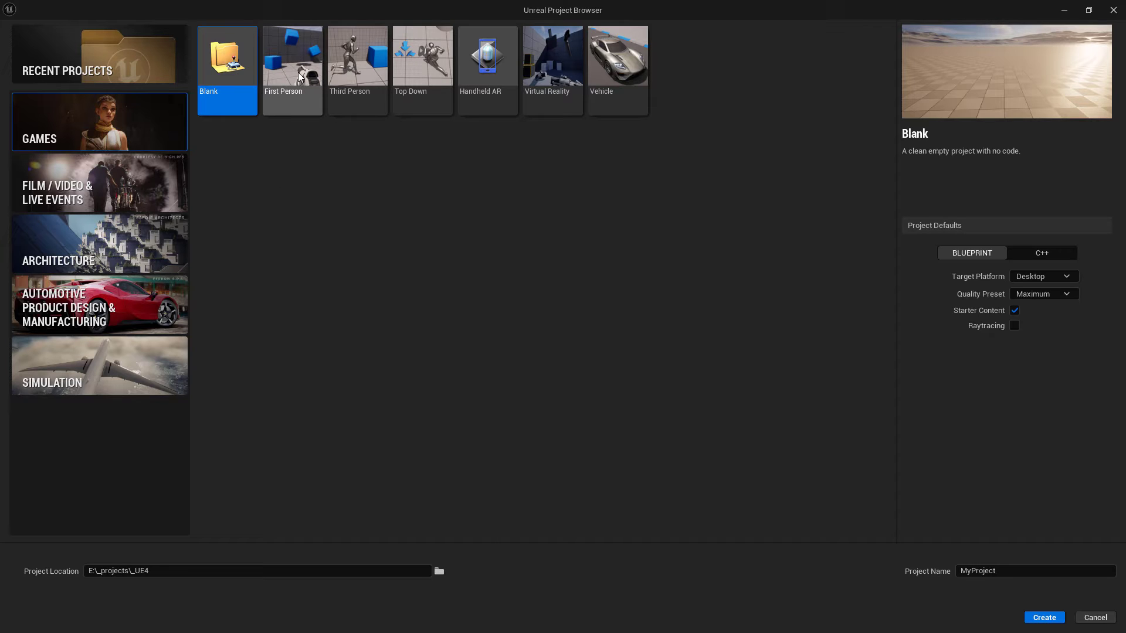
{"action": "mouse_move", "coordinate": [298, 65]}
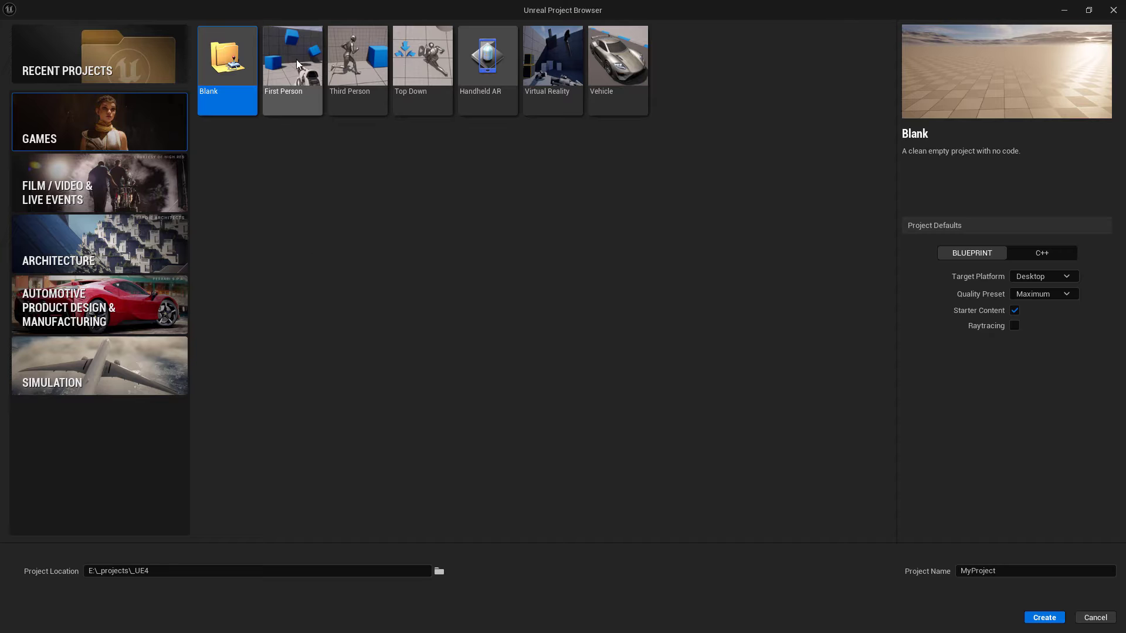
{"action": "mouse_move", "coordinate": [189, 268]}
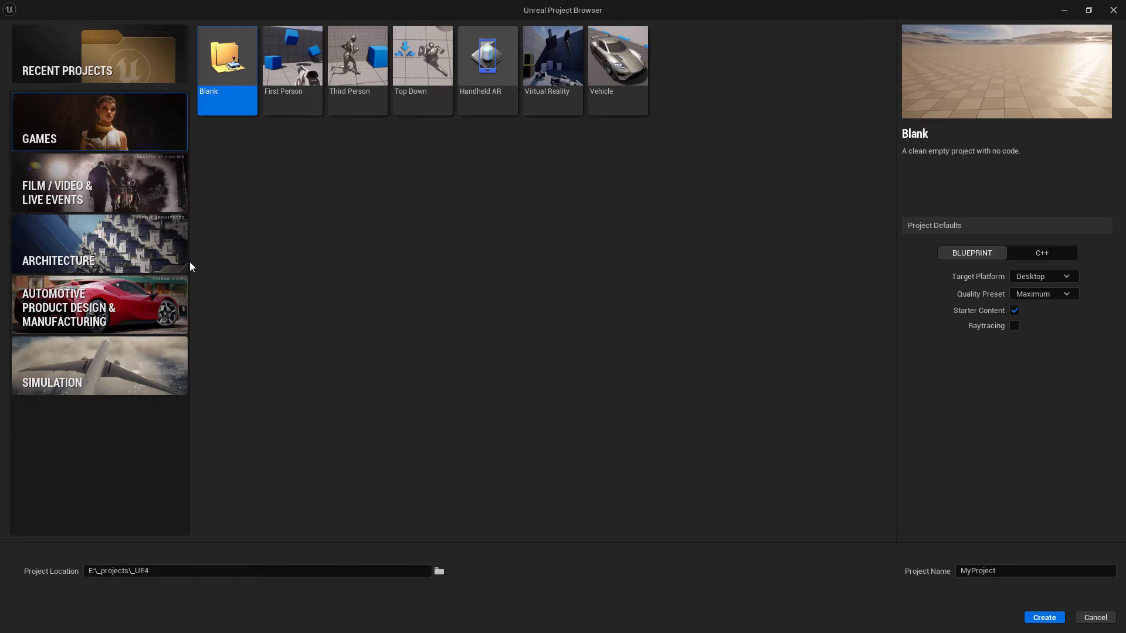
{"action": "mouse_move", "coordinate": [206, 317]}
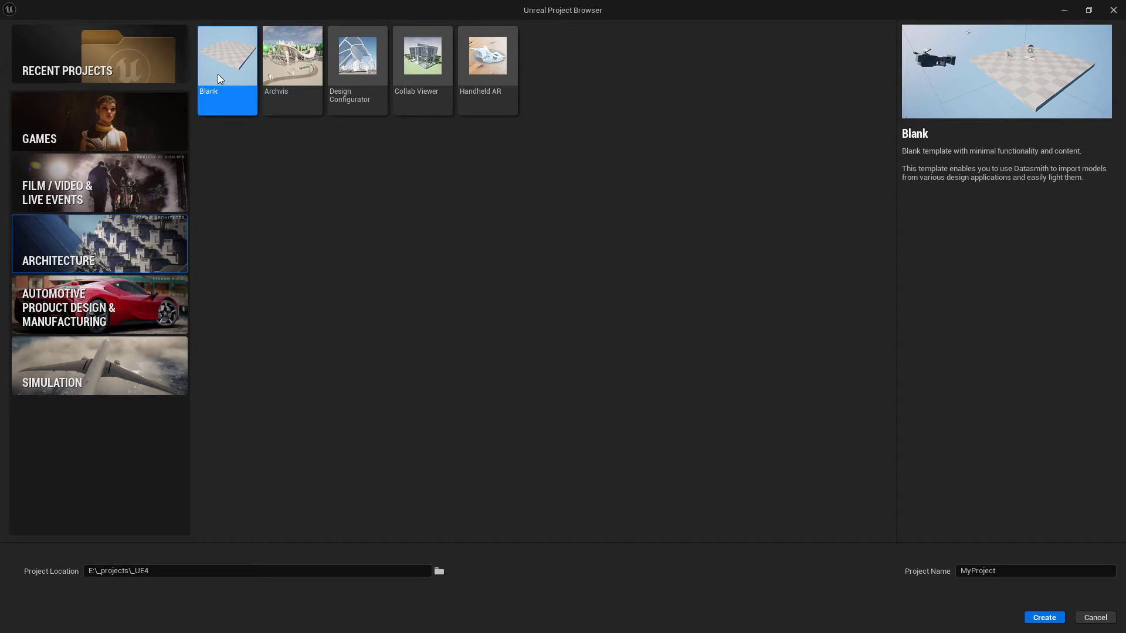
{"action": "mouse_move", "coordinate": [312, 333]}
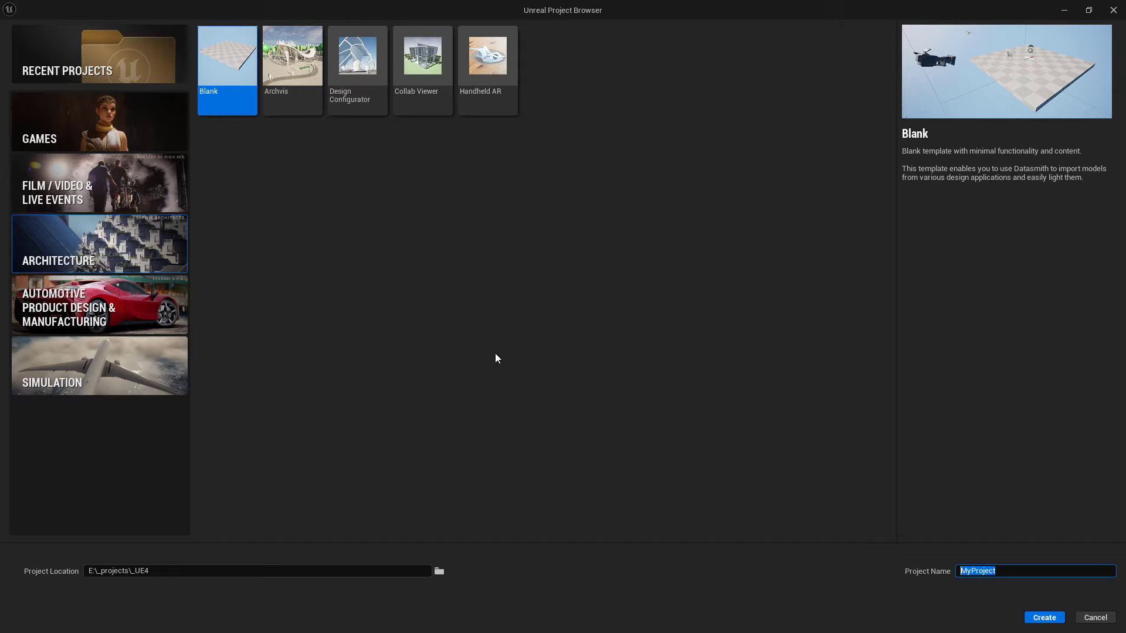
{"action": "mouse_move", "coordinate": [857, 566]}
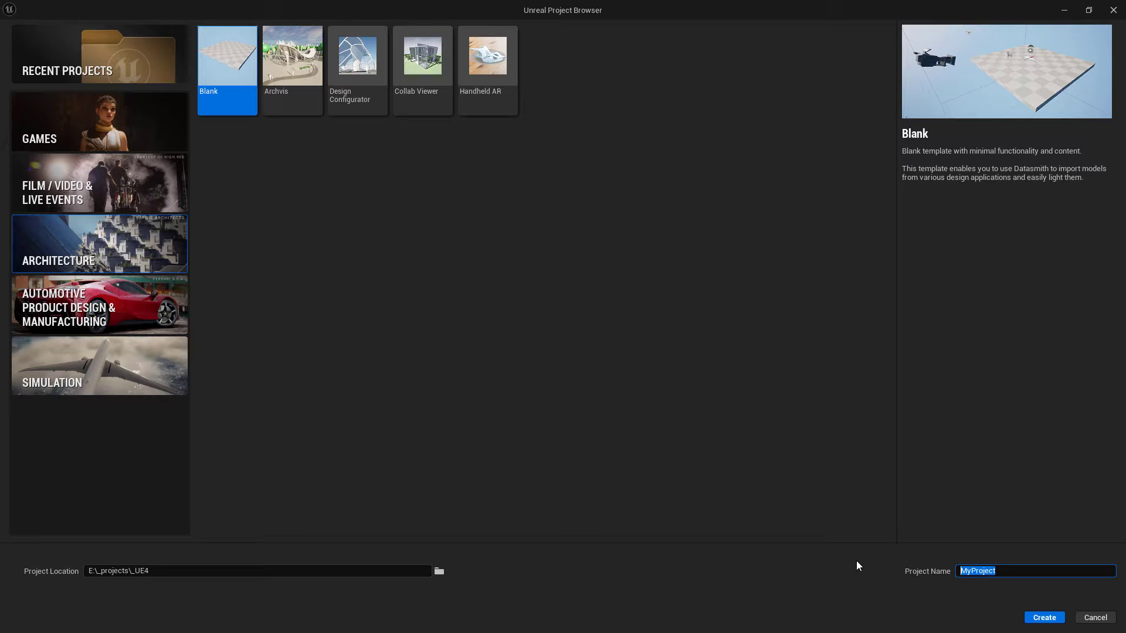
Step: Create the nav_test2 project from the chosen template
{"action": "left_click", "coordinate": [1043, 617]}
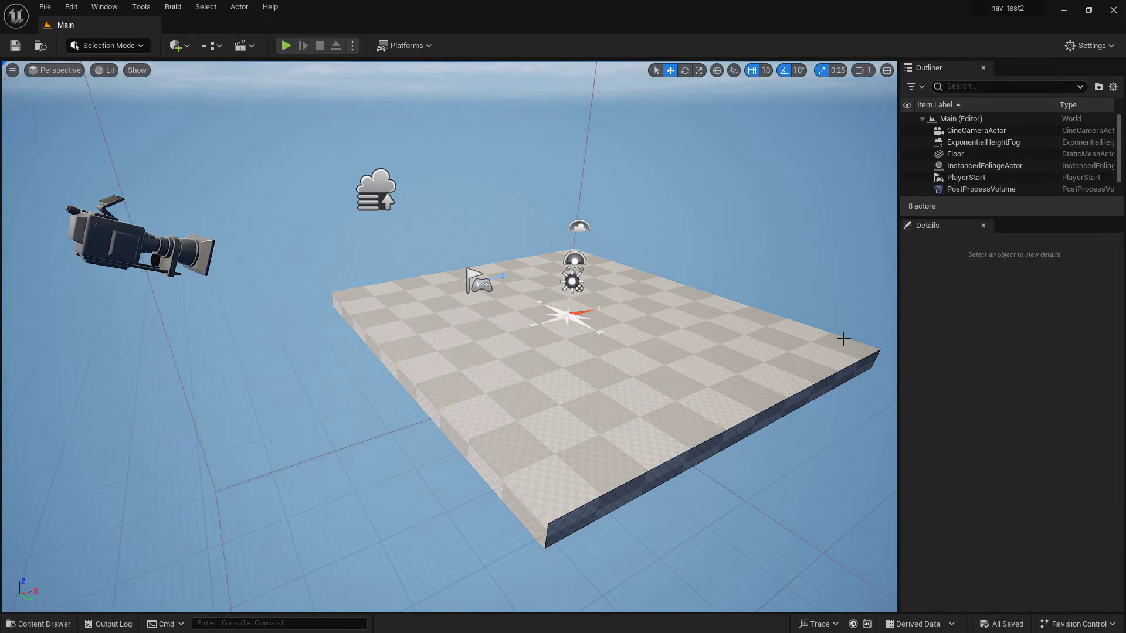
{"action": "mouse_move", "coordinate": [572, 389]}
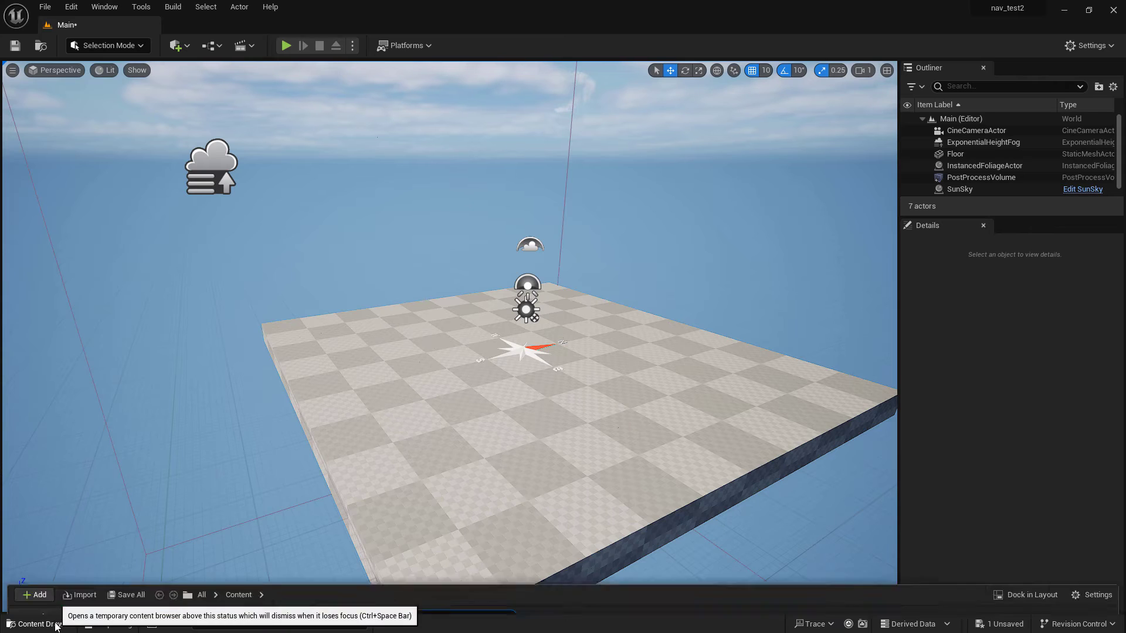
Step: Add the First Person feature pack to nav_test2 from the Content Drawer's Add menu
{"action": "left_click", "coordinate": [38, 623]}
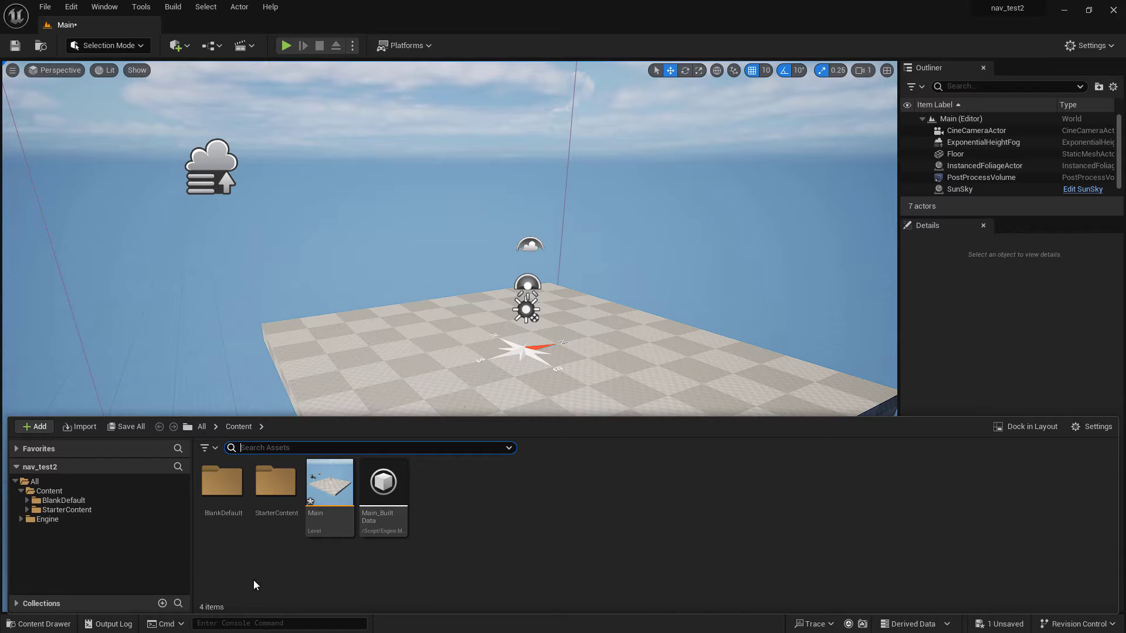
{"action": "mouse_move", "coordinate": [33, 426]}
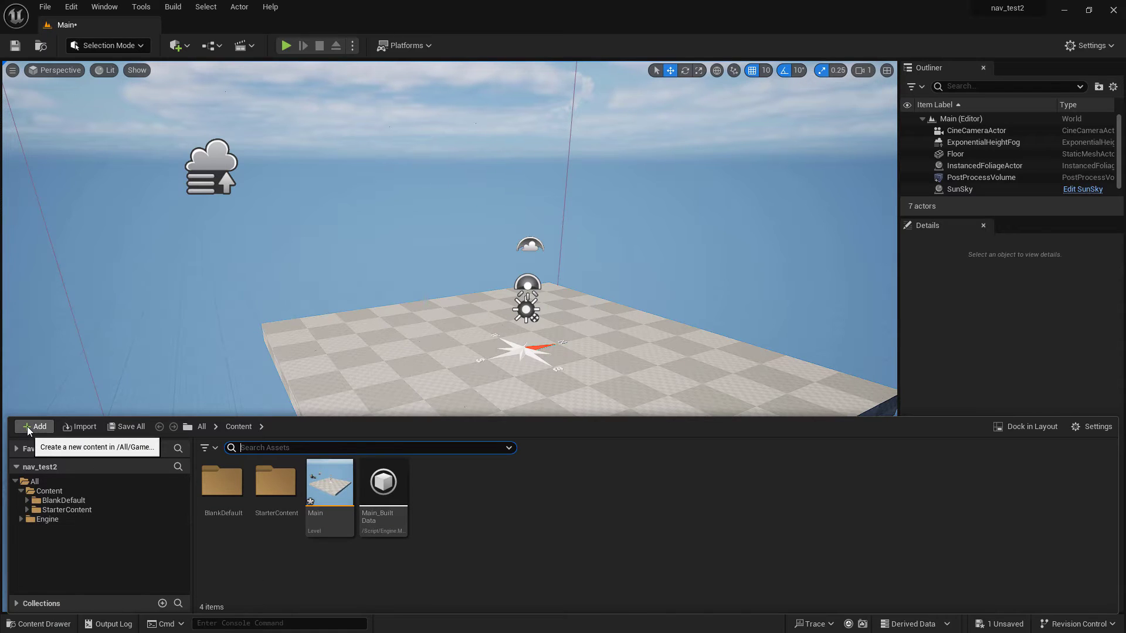
{"action": "left_click", "coordinate": [34, 426]}
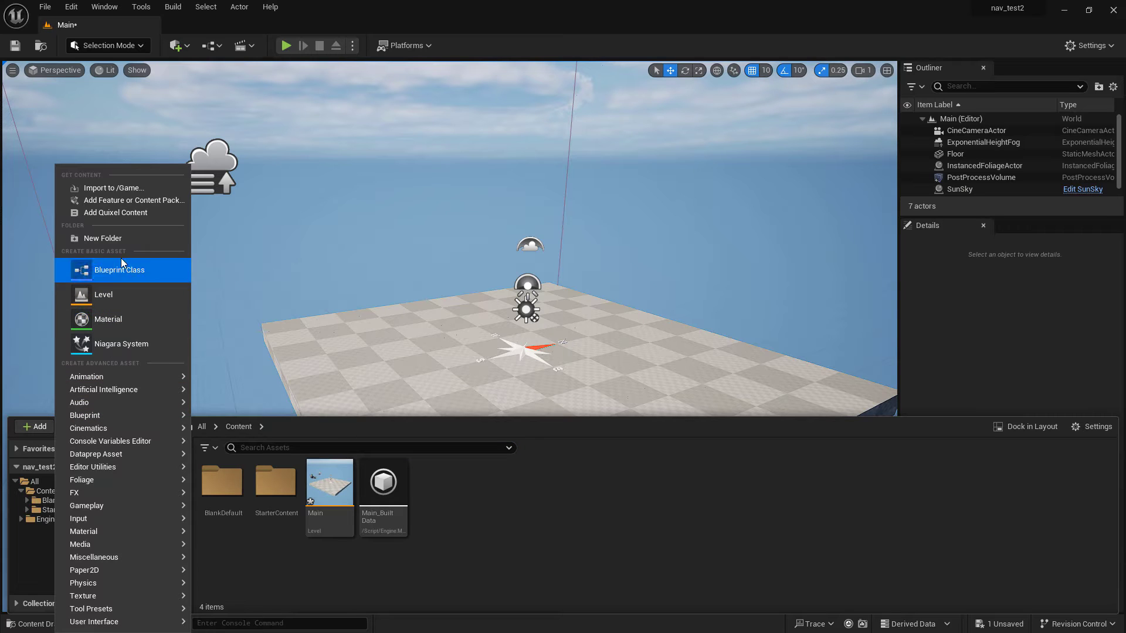
{"action": "left_click", "coordinate": [129, 201]}
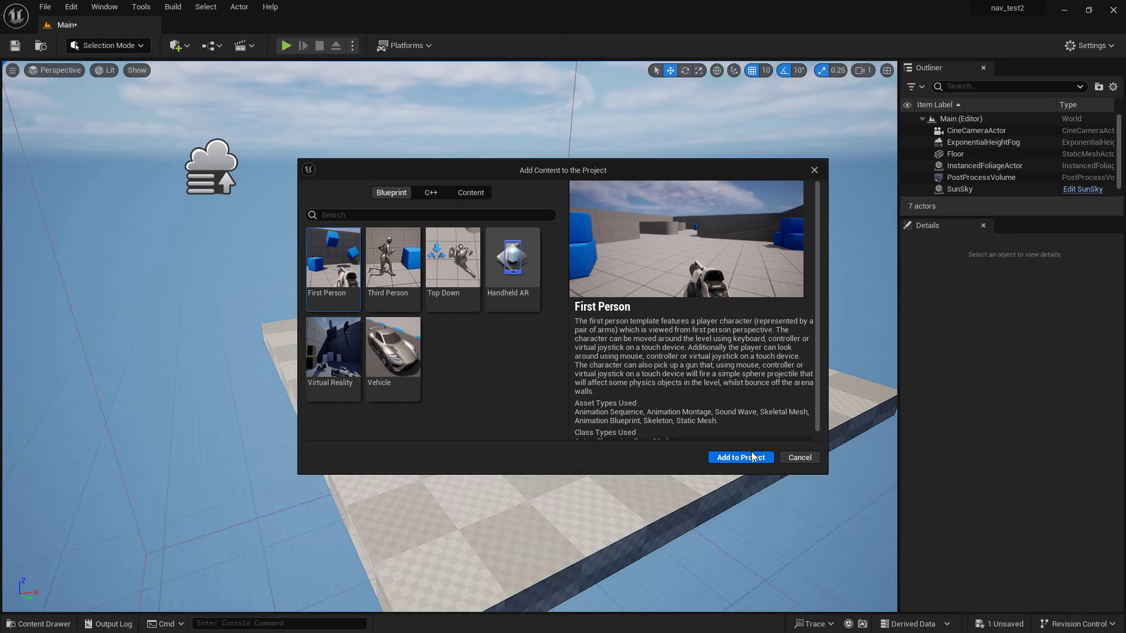
{"action": "left_click", "coordinate": [739, 457]}
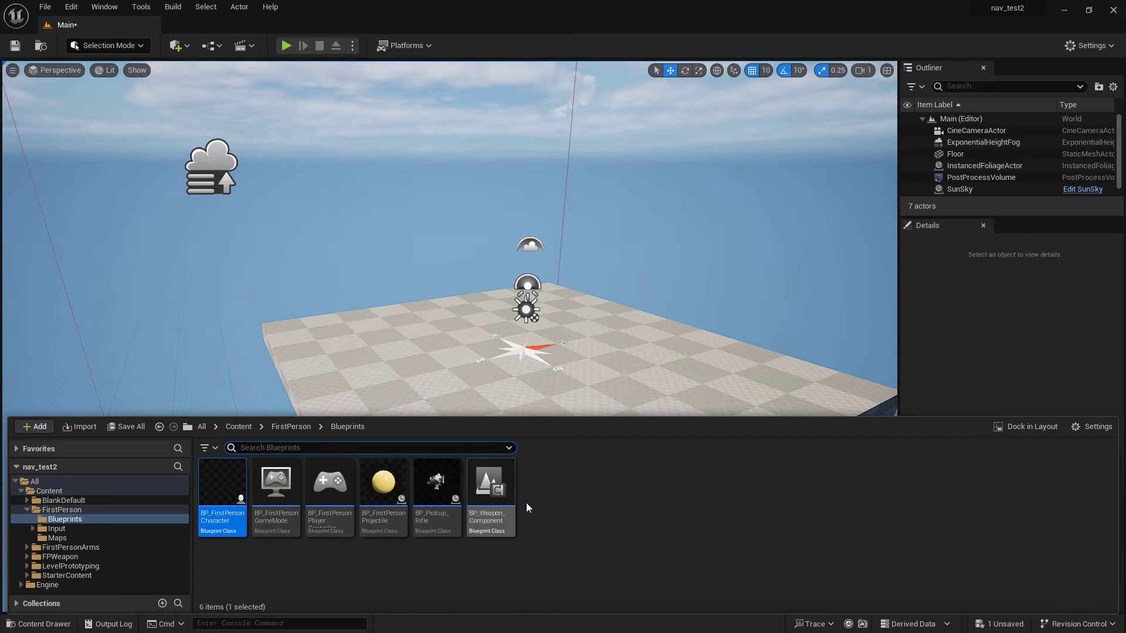
{"action": "mouse_move", "coordinate": [221, 488]}
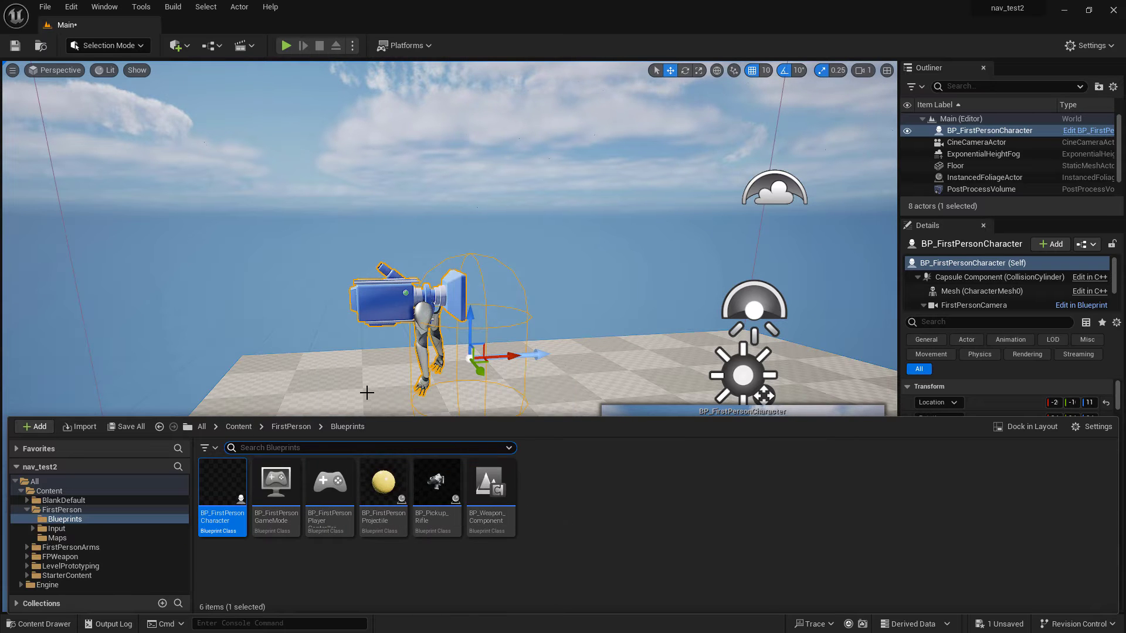
{"action": "left_click", "coordinate": [955, 166]}
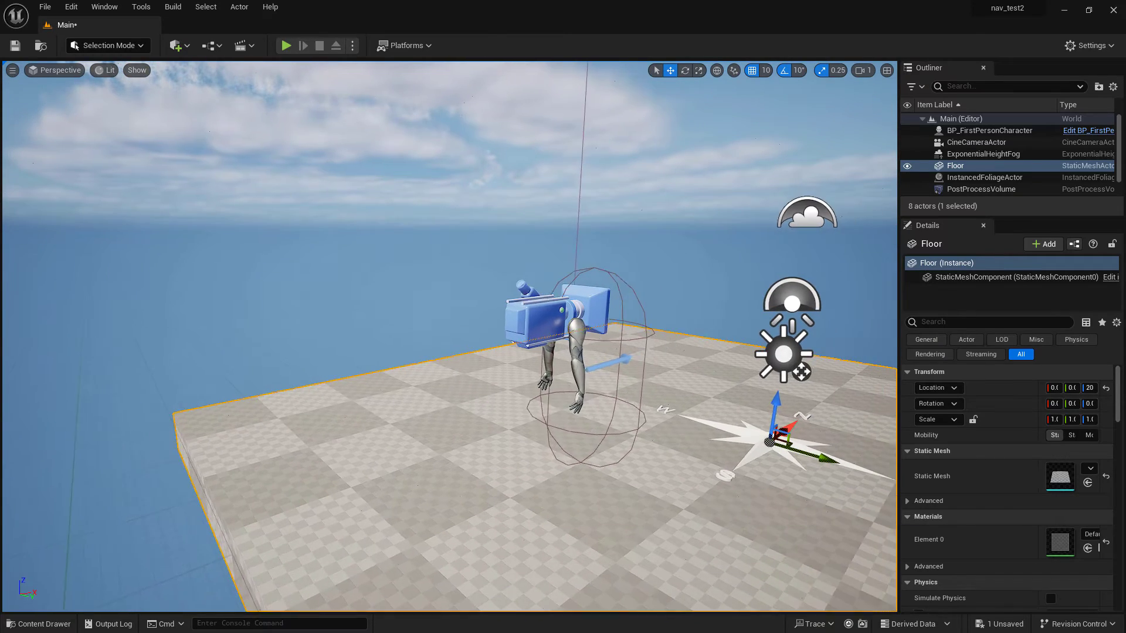
{"action": "left_click", "coordinate": [987, 131]}
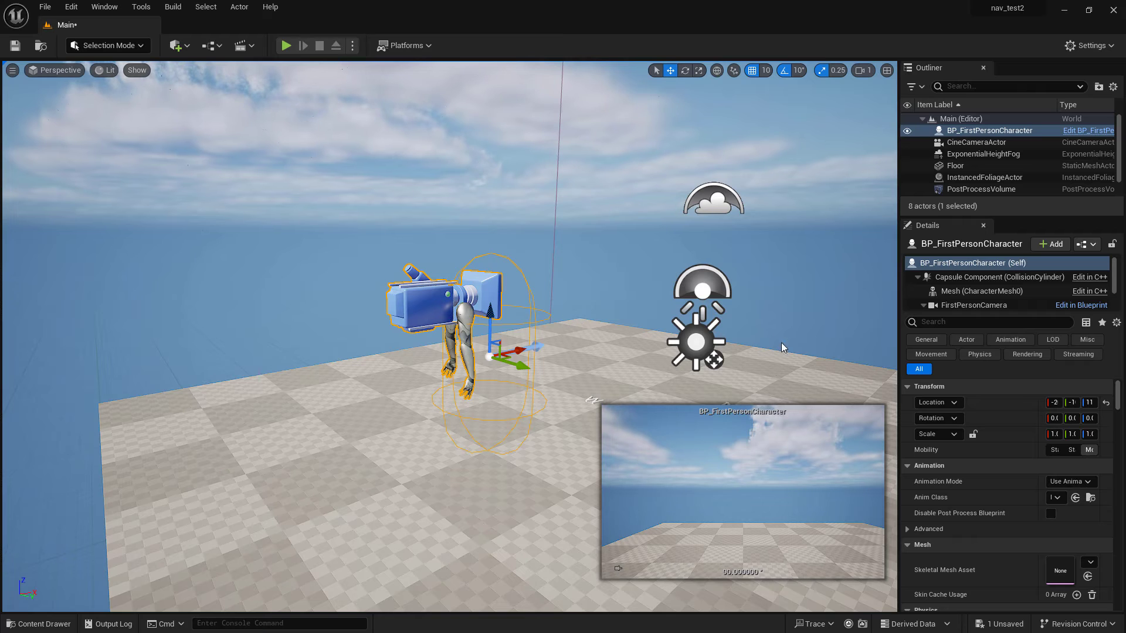
{"action": "mouse_move", "coordinate": [1079, 305]}
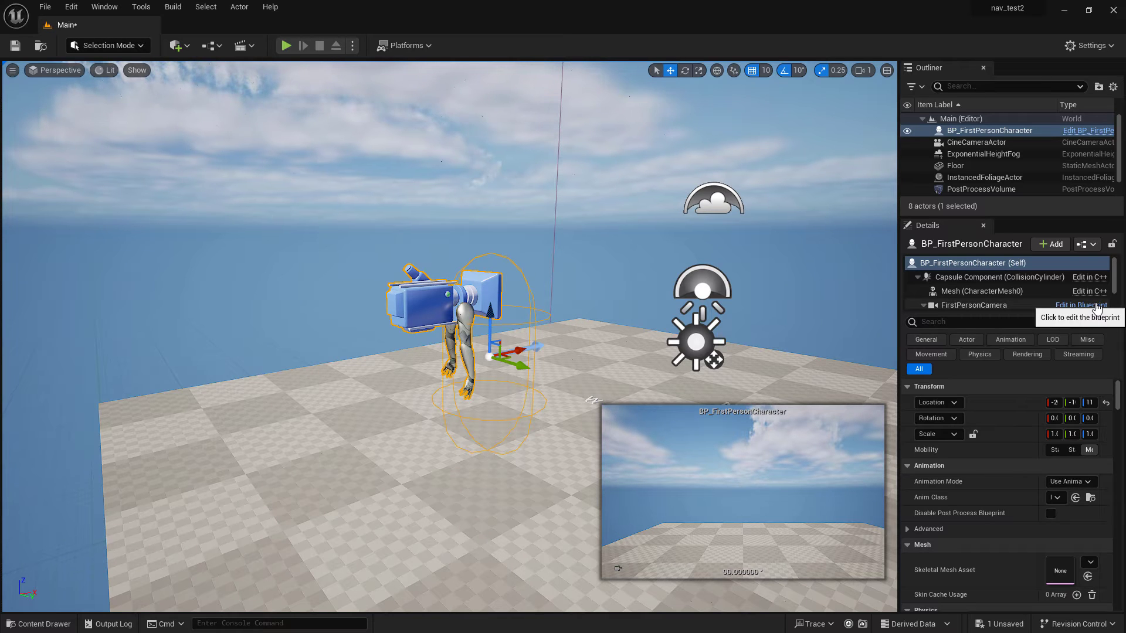
Step: Open BP_FirstPersonCharacter's Blueprint and browse its camera, movement and jump input nodes
{"action": "left_click", "coordinate": [1083, 304]}
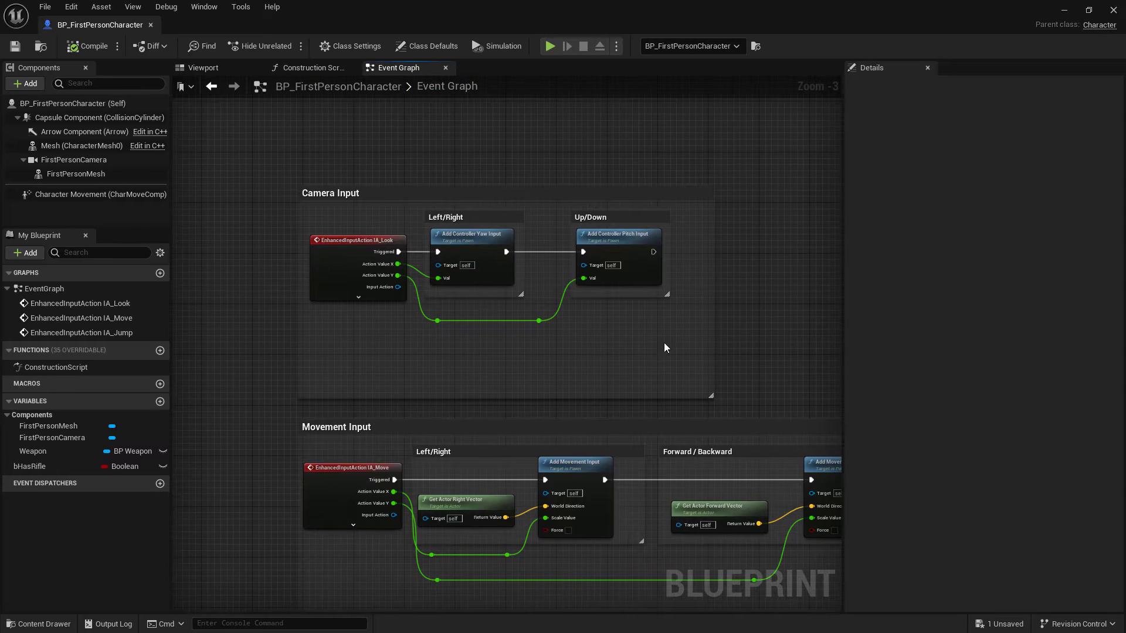
{"action": "scroll", "scroll_direction": "down", "scroll_amount": 3}
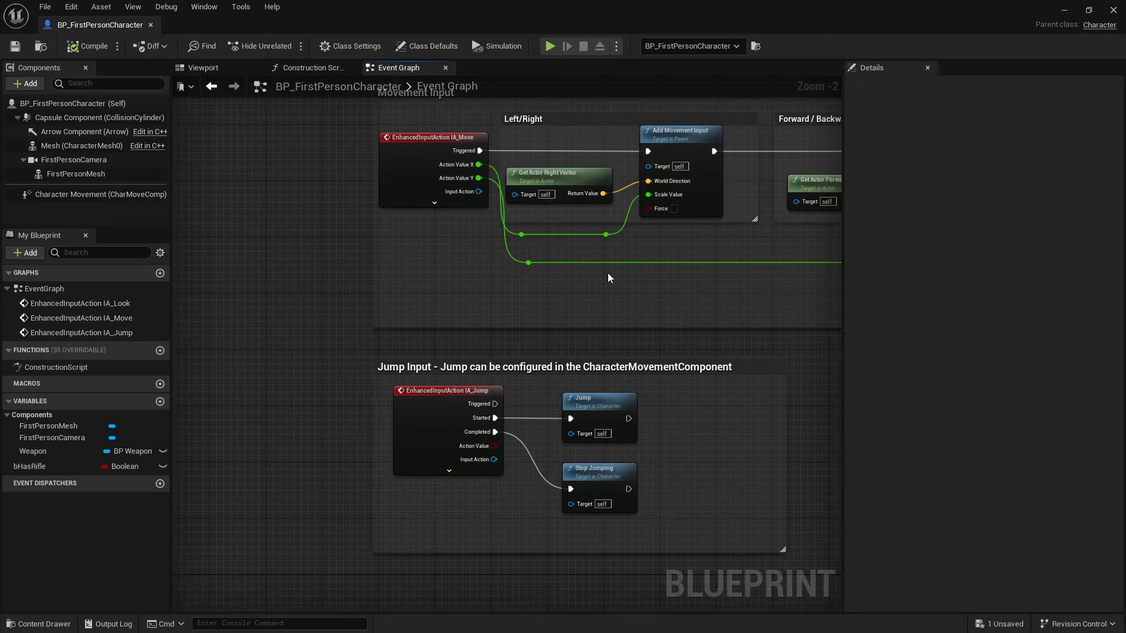
{"action": "scroll", "scroll_direction": "down", "scroll_amount": 3}
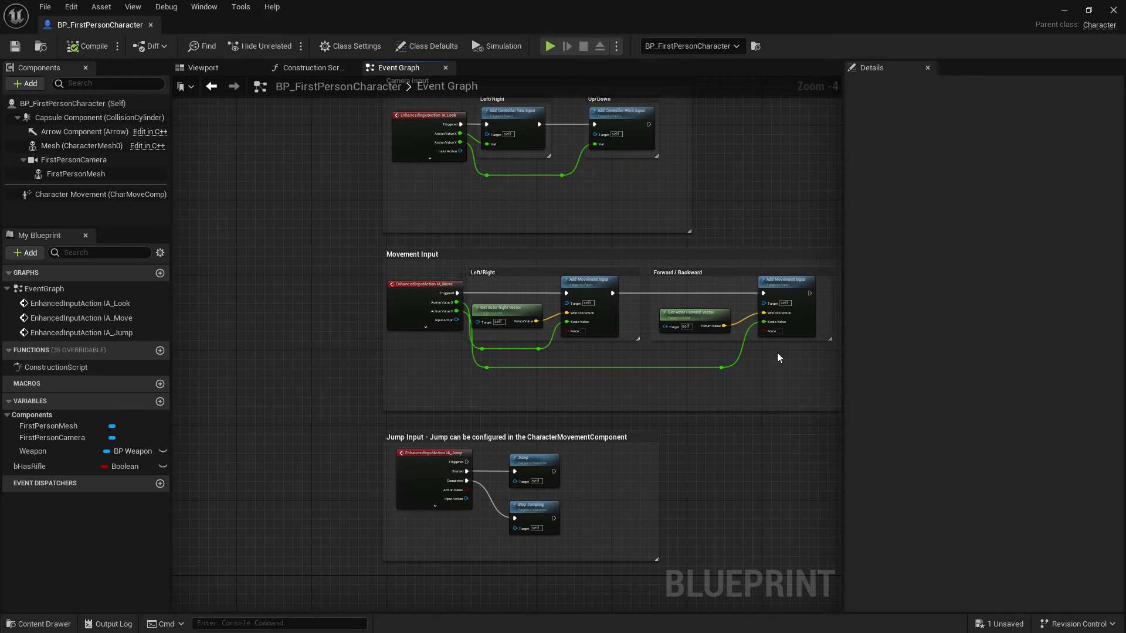
{"action": "mouse_move", "coordinate": [263, 425]}
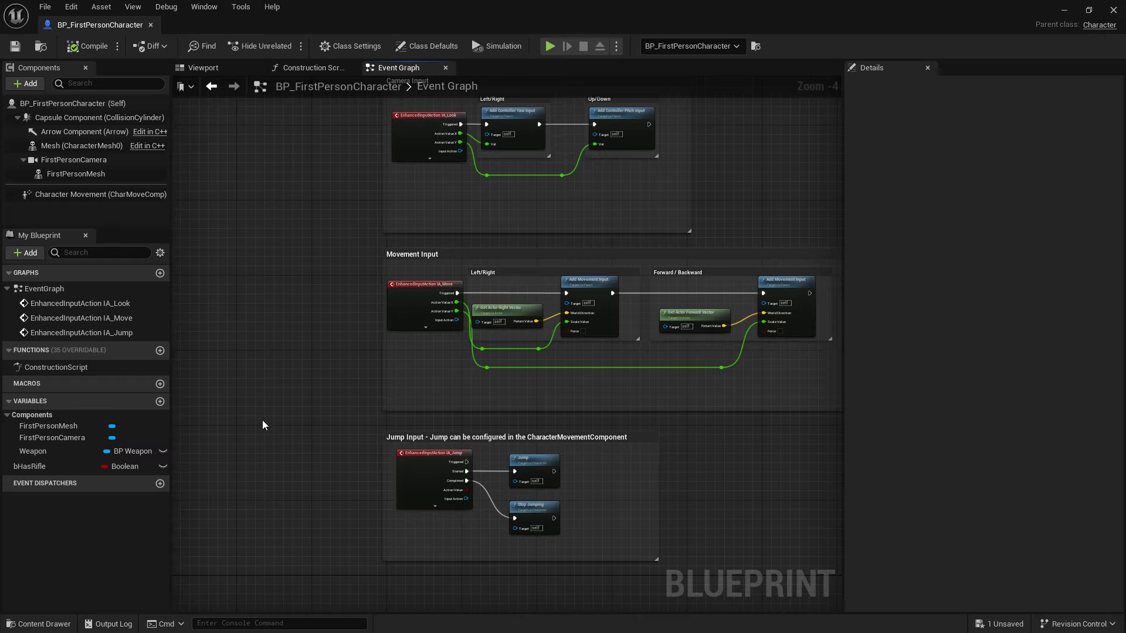
{"action": "mouse_move", "coordinate": [353, 418]}
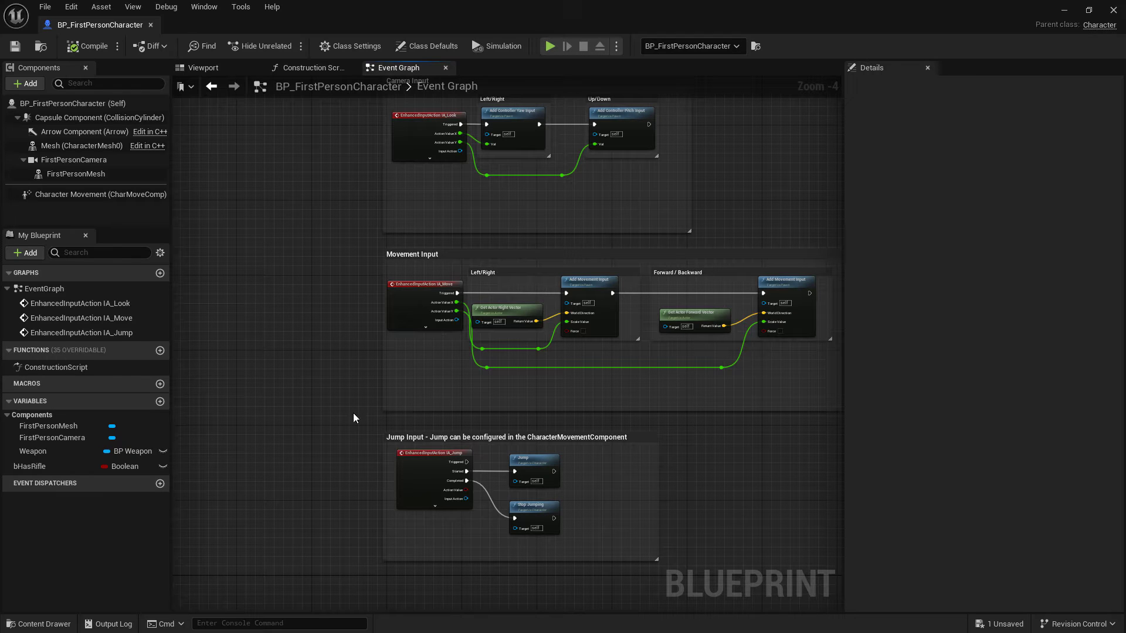
{"action": "mouse_move", "coordinate": [534, 414]}
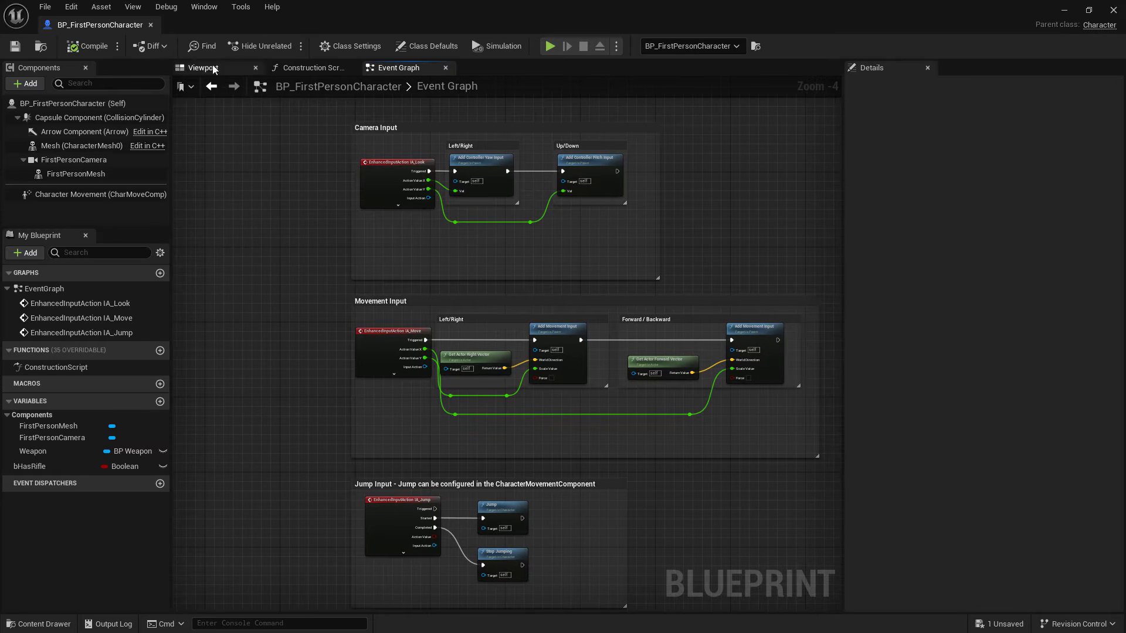
Step: Delete the FirstPersonMesh arms component and compile the character Blueprint
{"action": "left_click", "coordinate": [202, 67]}
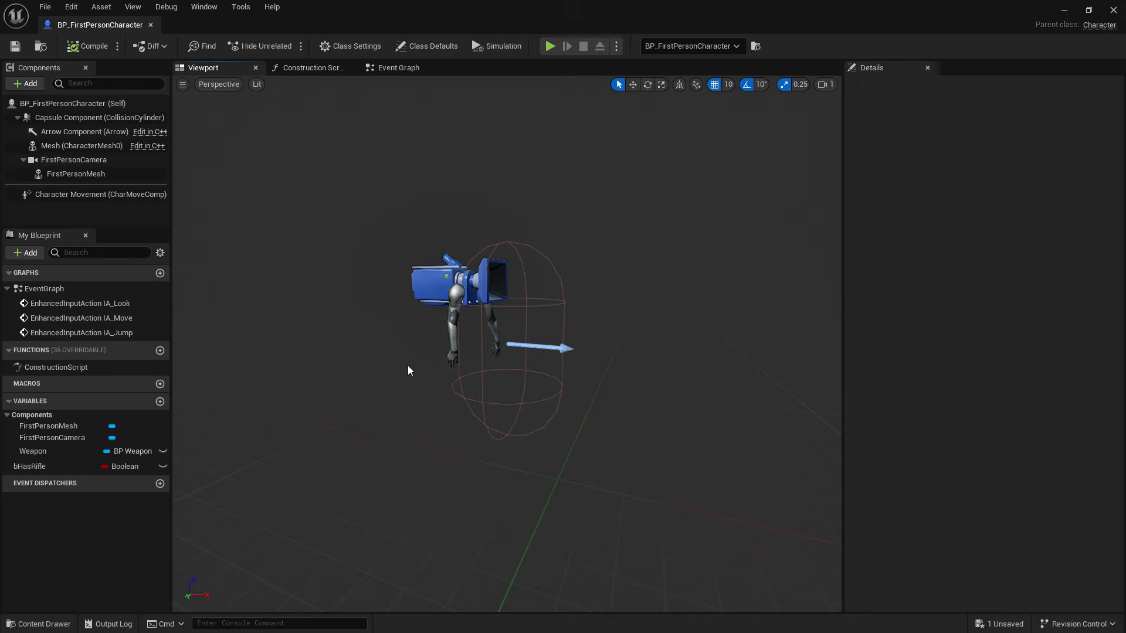
{"action": "left_click", "coordinate": [75, 173]}
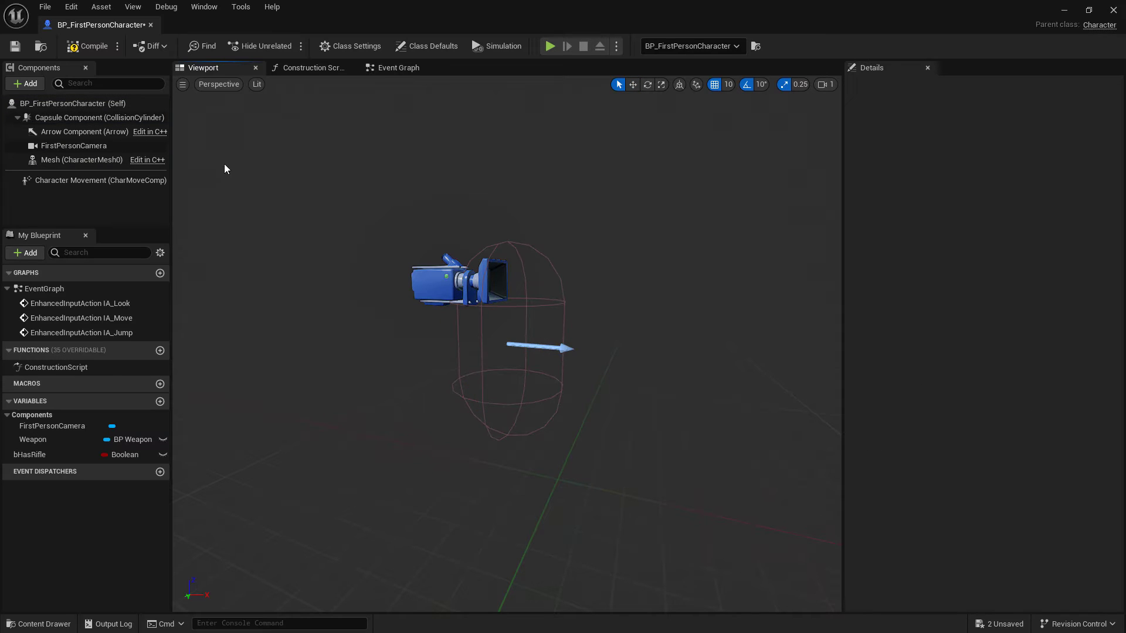
{"action": "mouse_move", "coordinate": [92, 46]}
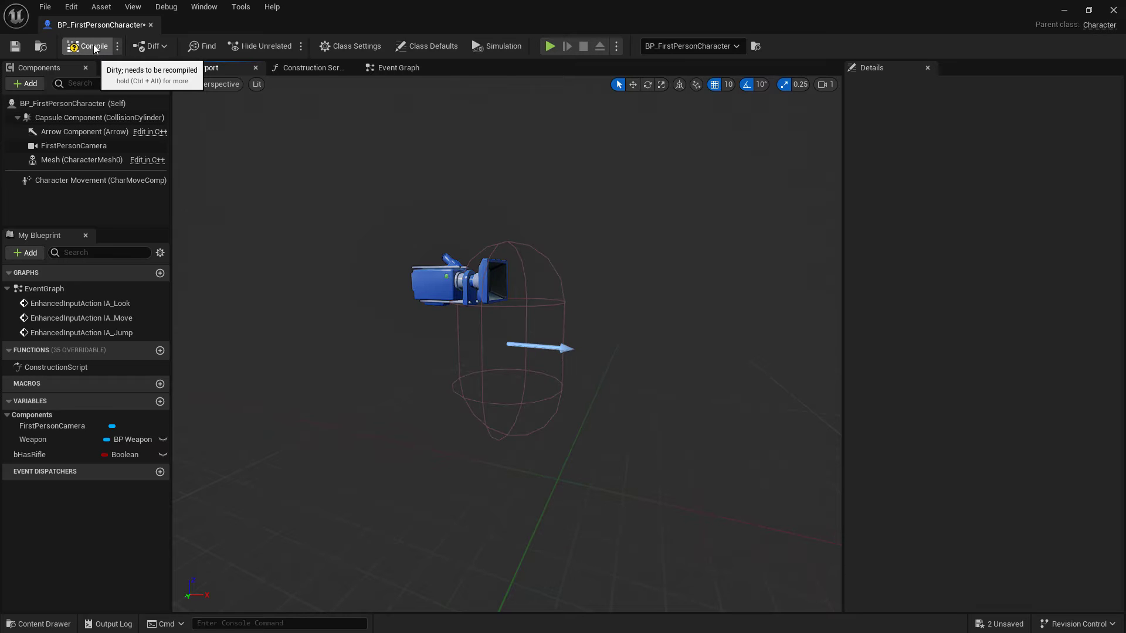
{"action": "left_click", "coordinate": [86, 46]}
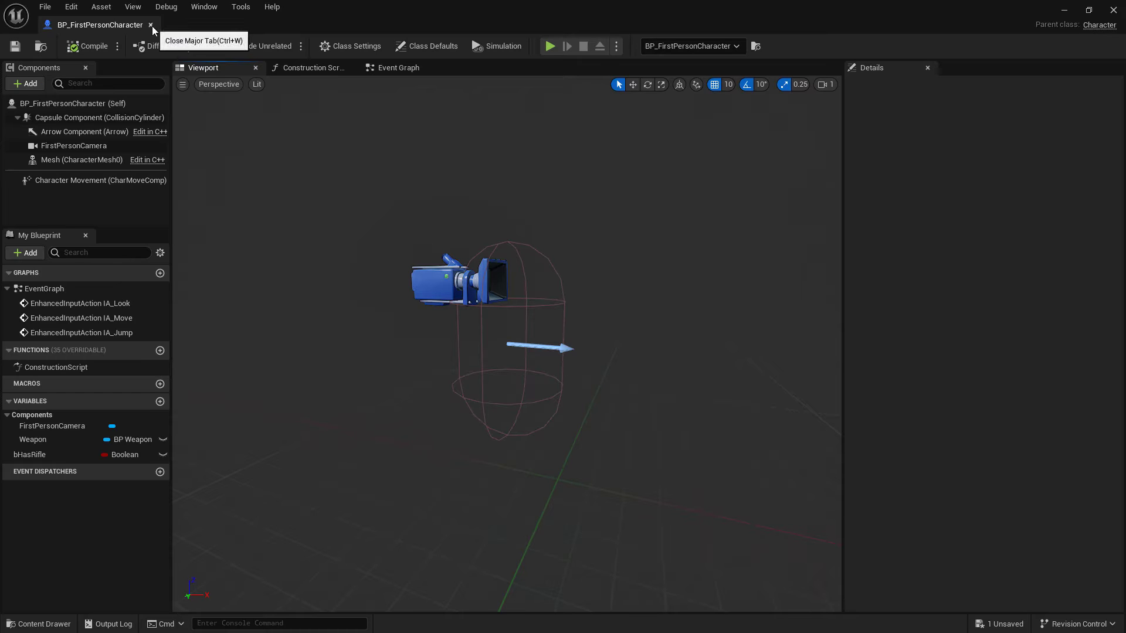
Step: Open BP_FirstPersonPlayerController from the Content Drawer and inspect its input mapping graph
{"action": "left_click", "coordinate": [151, 24]}
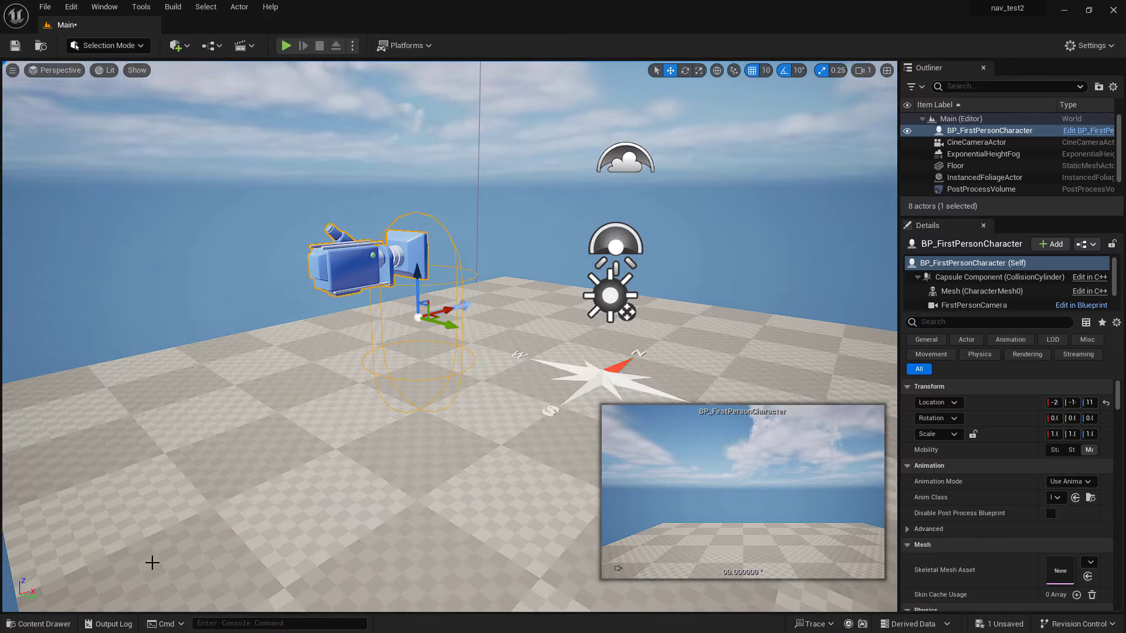
{"action": "left_click", "coordinate": [38, 623]}
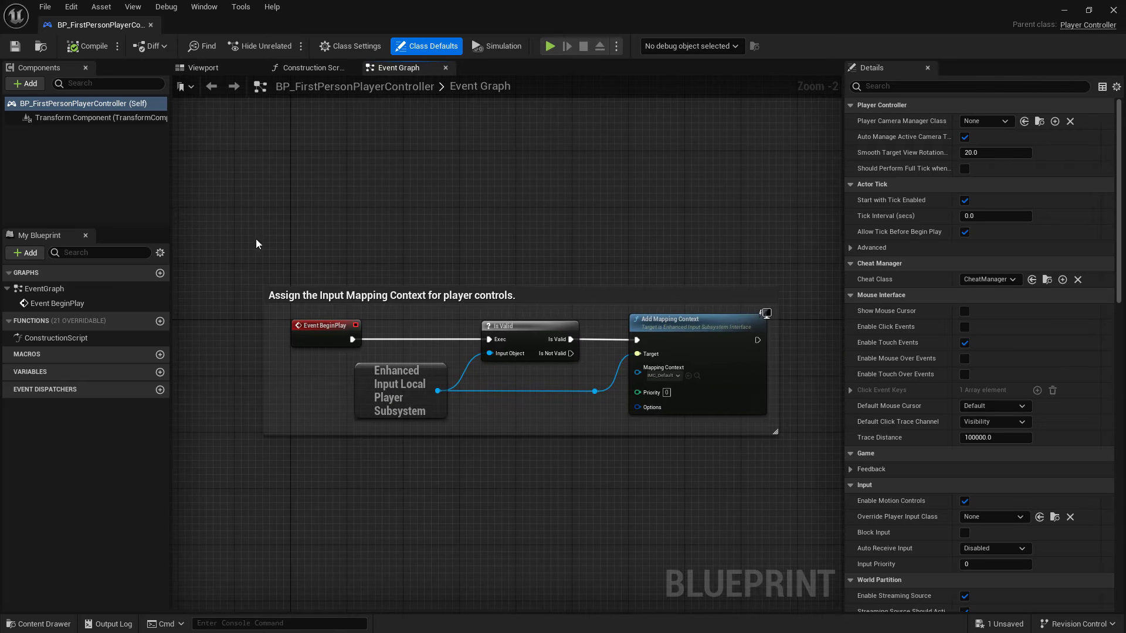
{"action": "mouse_move", "coordinate": [660, 530]}
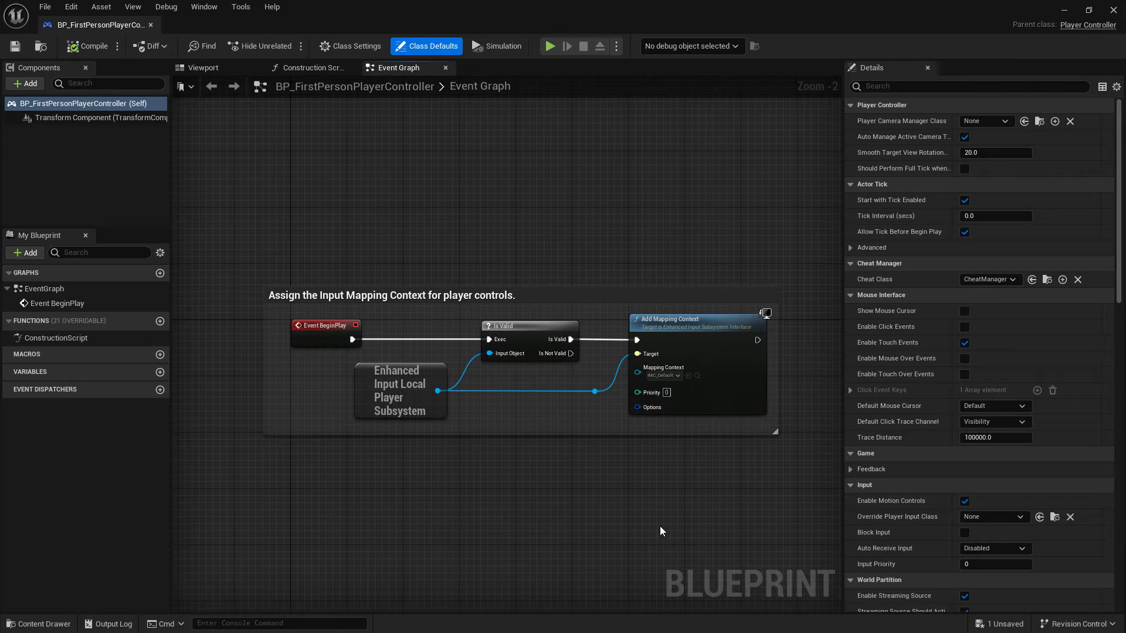
{"action": "mouse_move", "coordinate": [661, 465]}
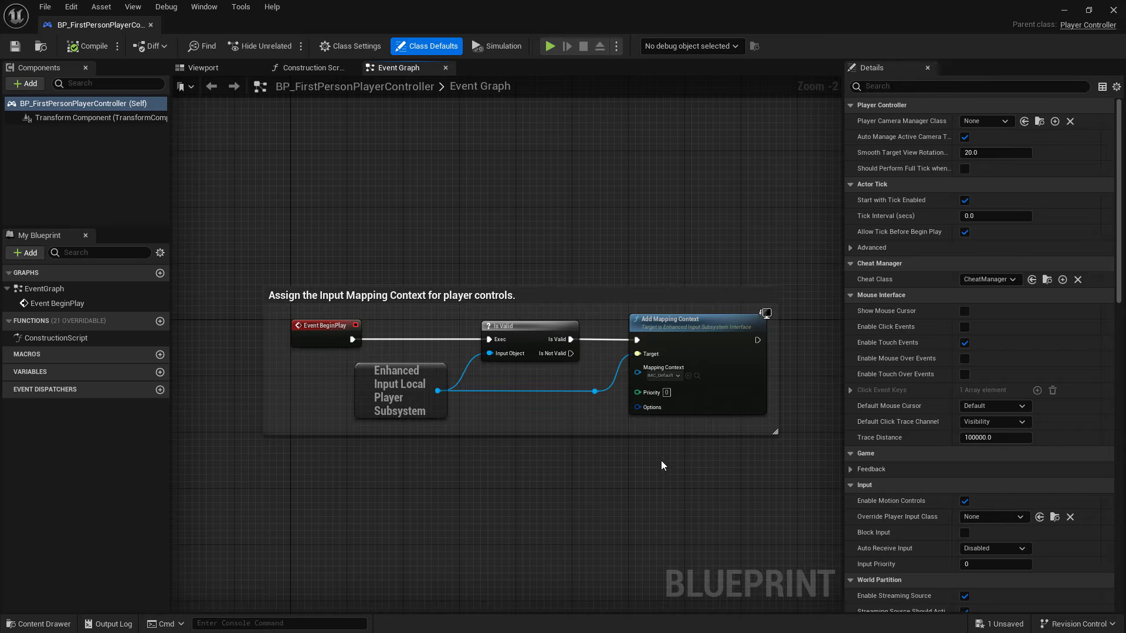
{"action": "mouse_move", "coordinate": [396, 451]}
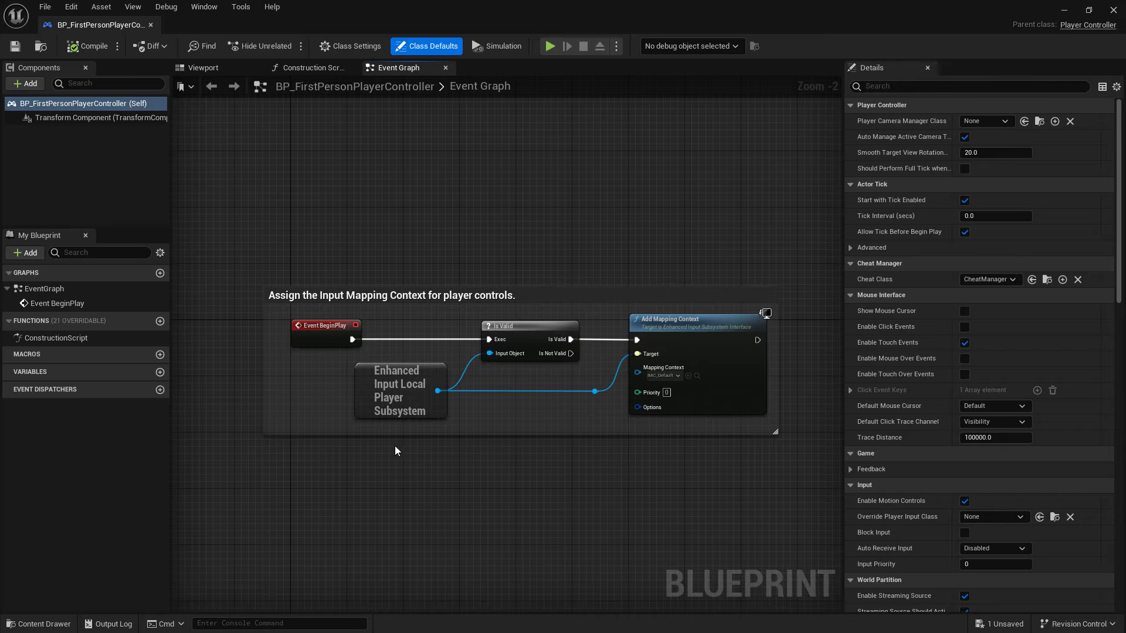
{"action": "mouse_move", "coordinate": [770, 279]}
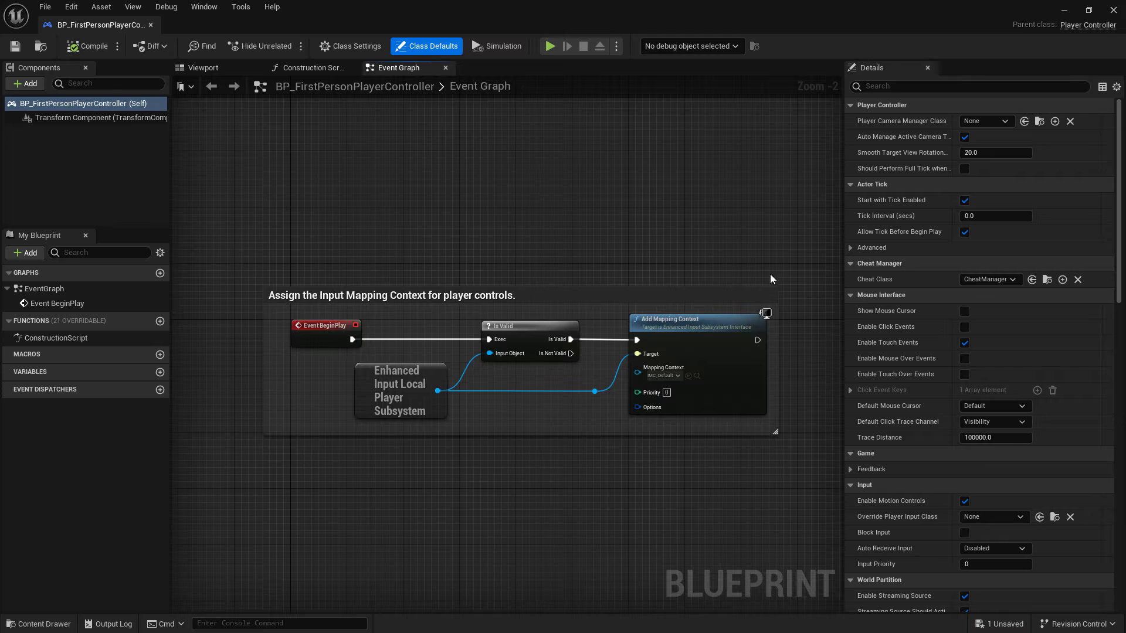
{"action": "mouse_move", "coordinate": [514, 483]}
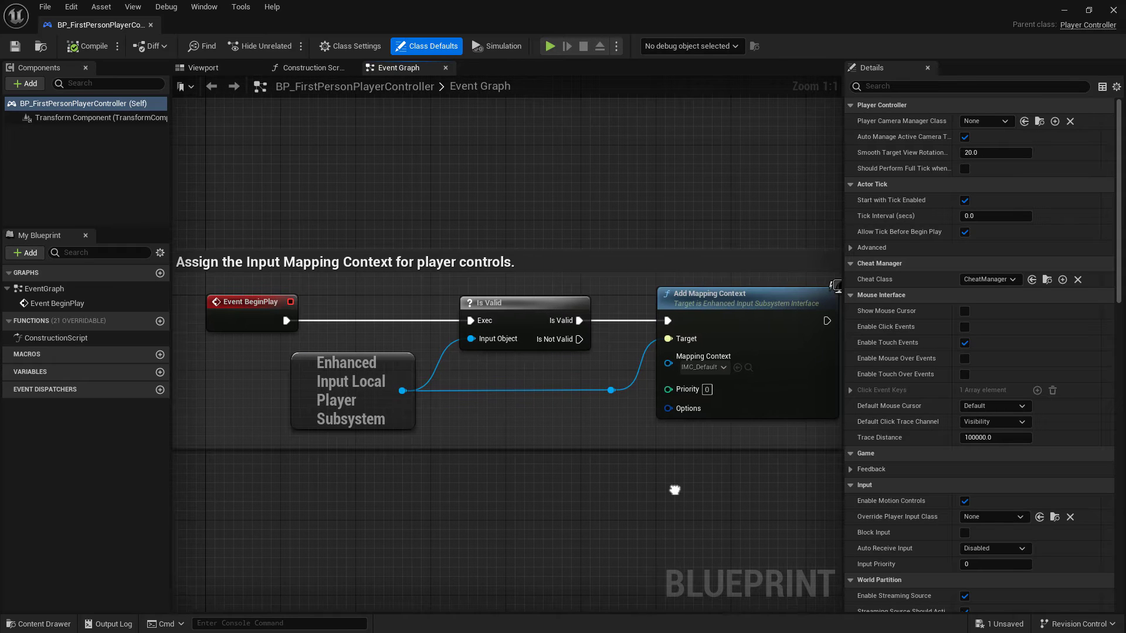
{"action": "mouse_move", "coordinate": [653, 494]}
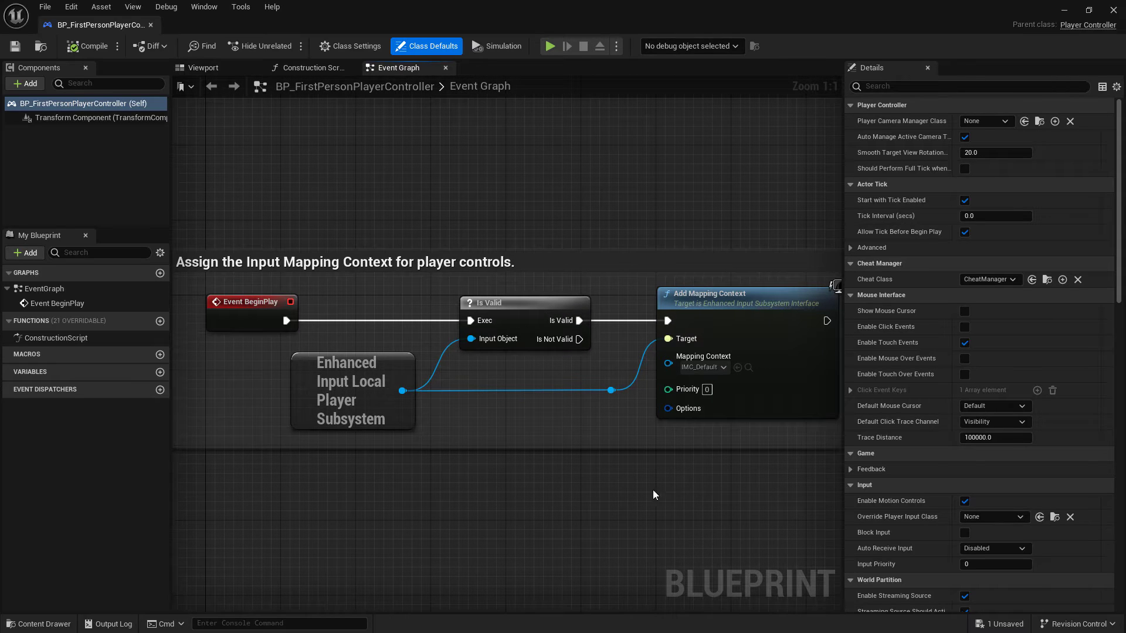
{"action": "scroll", "scroll_direction": "down", "scroll_amount": 3}
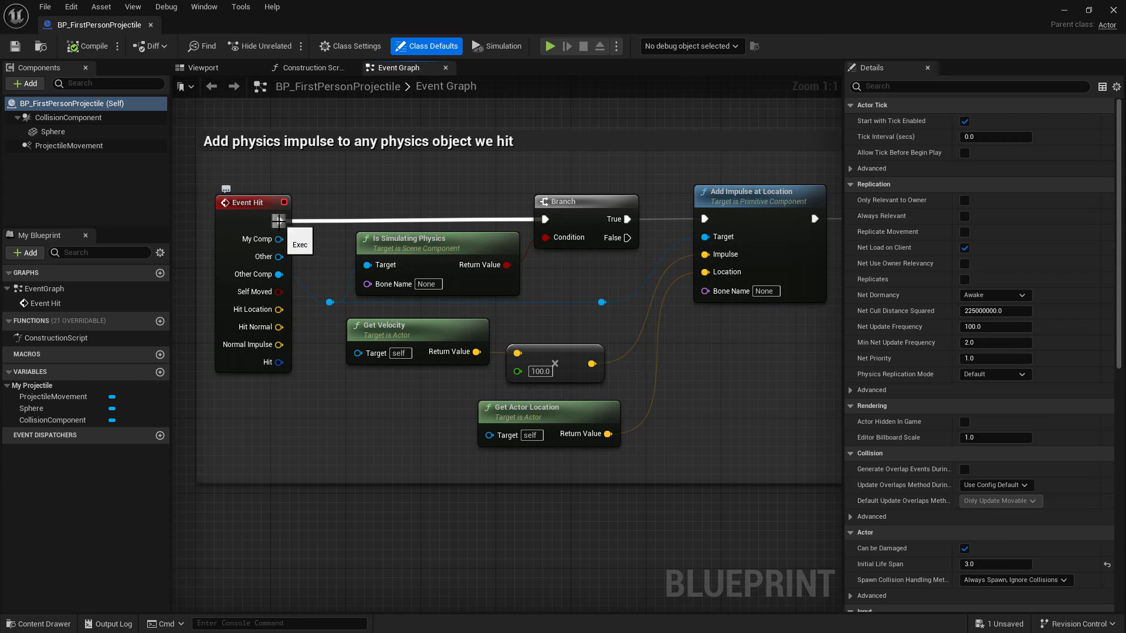
Step: Review the projectile and rifle pickup graphs, then open and browse BP_Weapon_Component
{"action": "scroll", "scroll_direction": "down", "scroll_amount": 3}
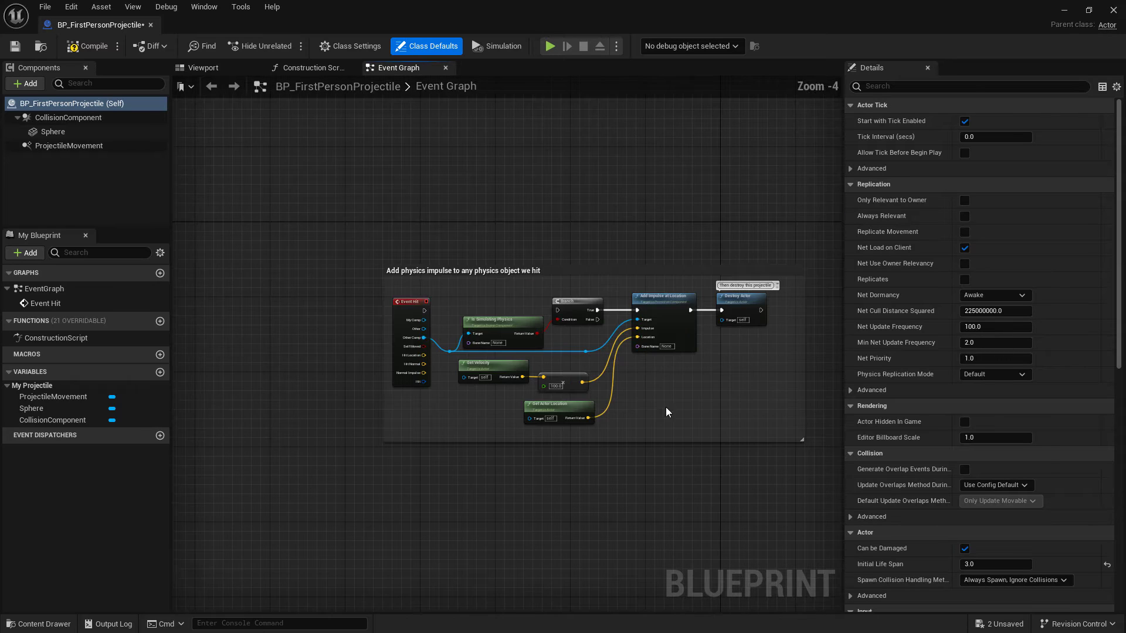
{"action": "mouse_move", "coordinate": [694, 341]}
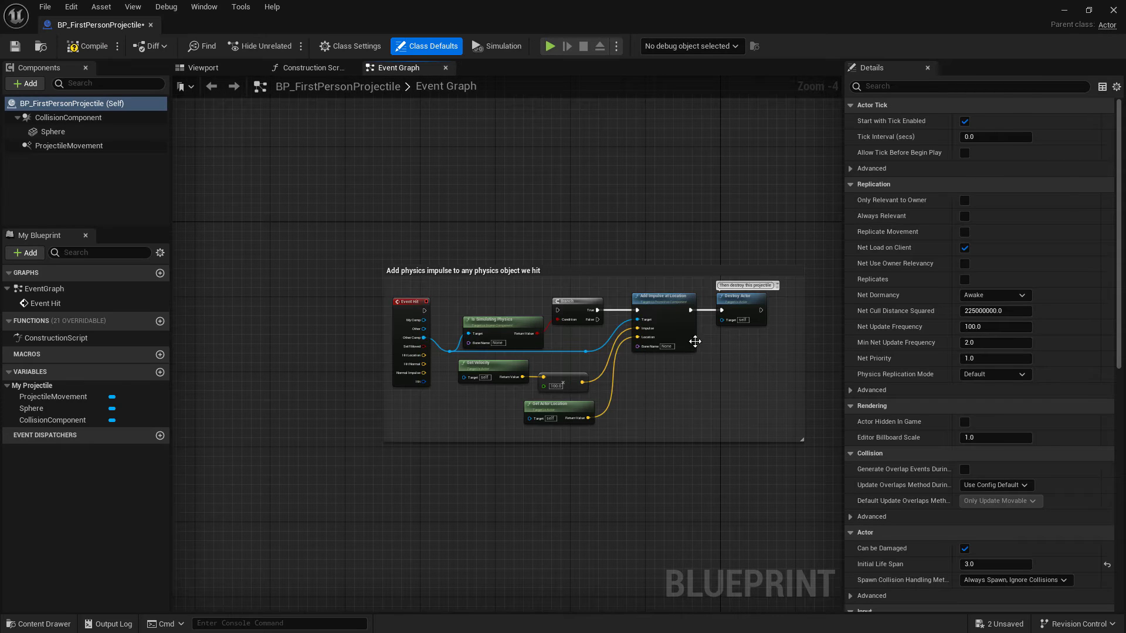
{"action": "mouse_move", "coordinate": [93, 46]}
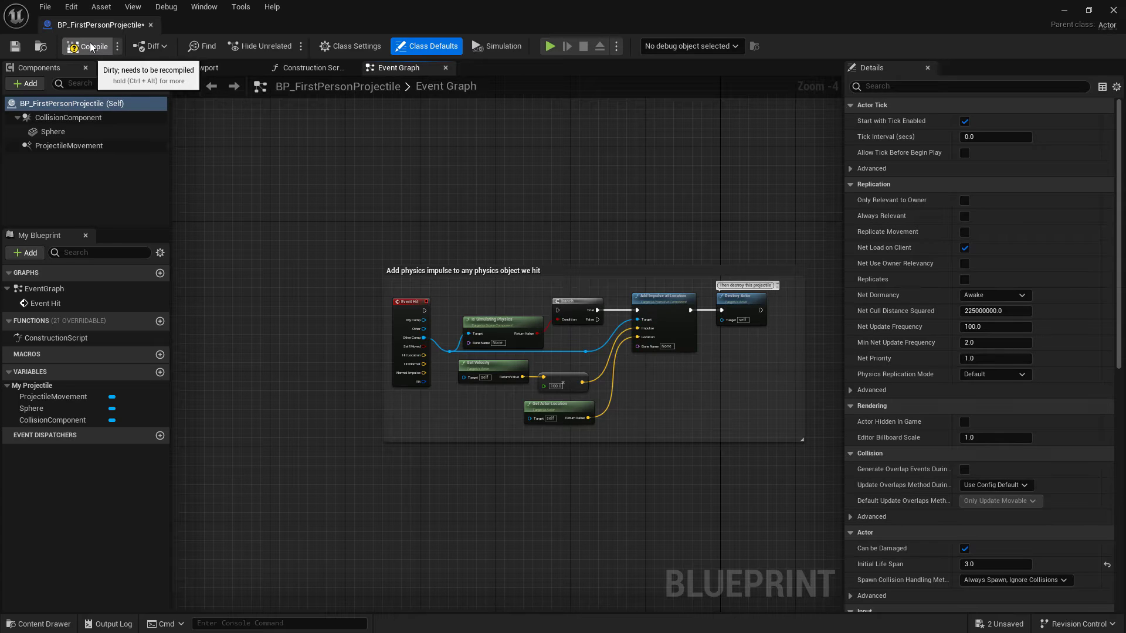
{"action": "mouse_move", "coordinate": [415, 338]}
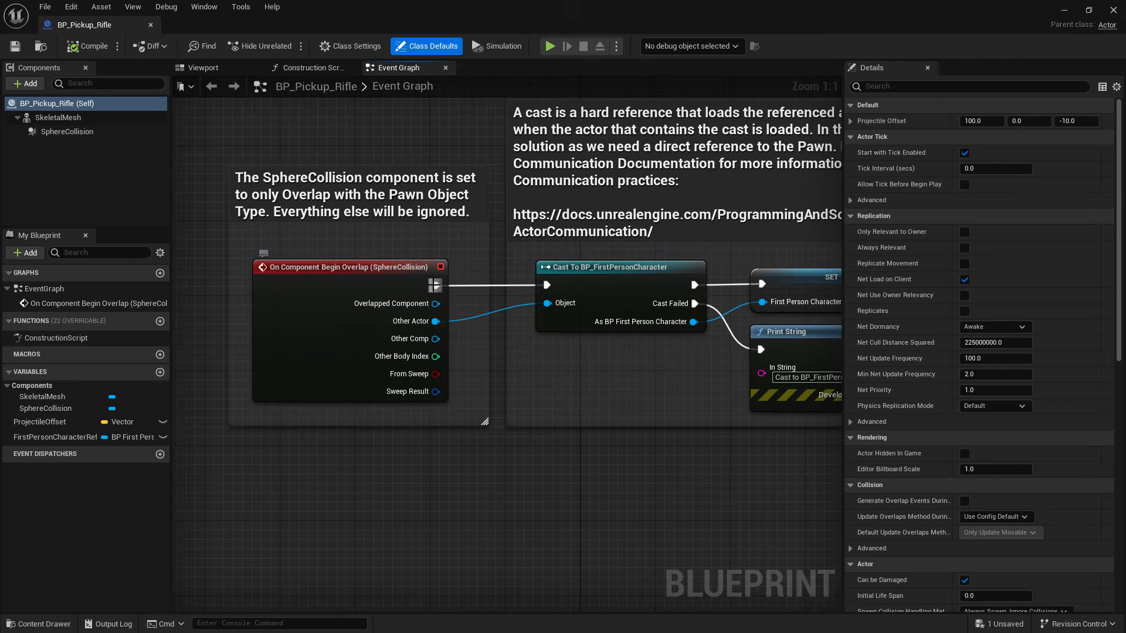
{"action": "scroll", "scroll_direction": "down", "scroll_amount": 3}
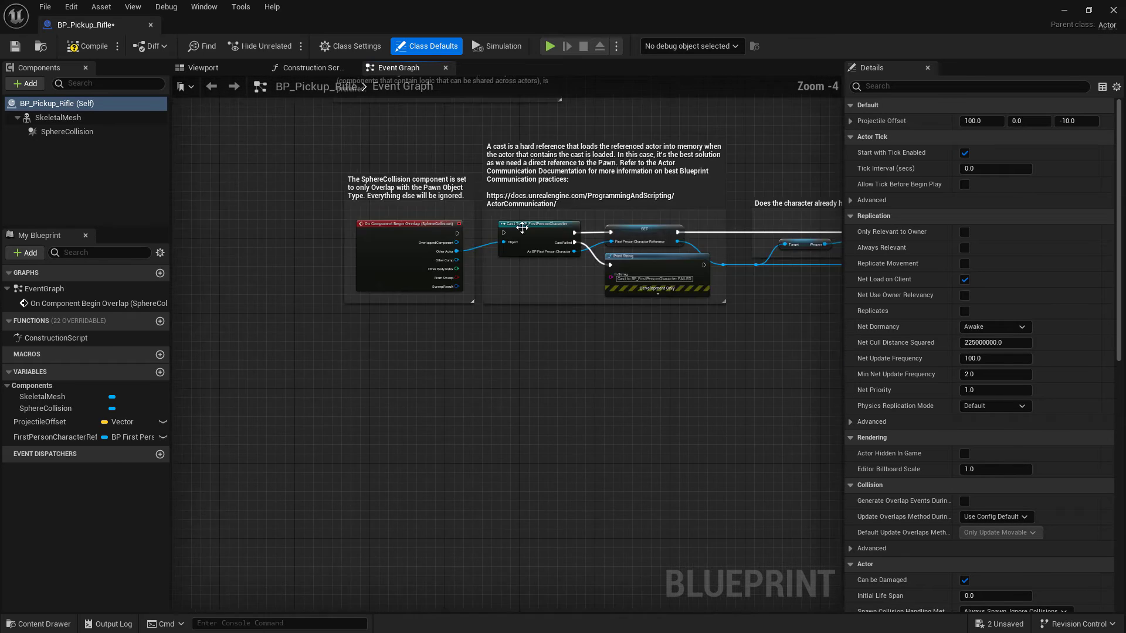
{"action": "scroll", "scroll_direction": "down", "scroll_amount": 3}
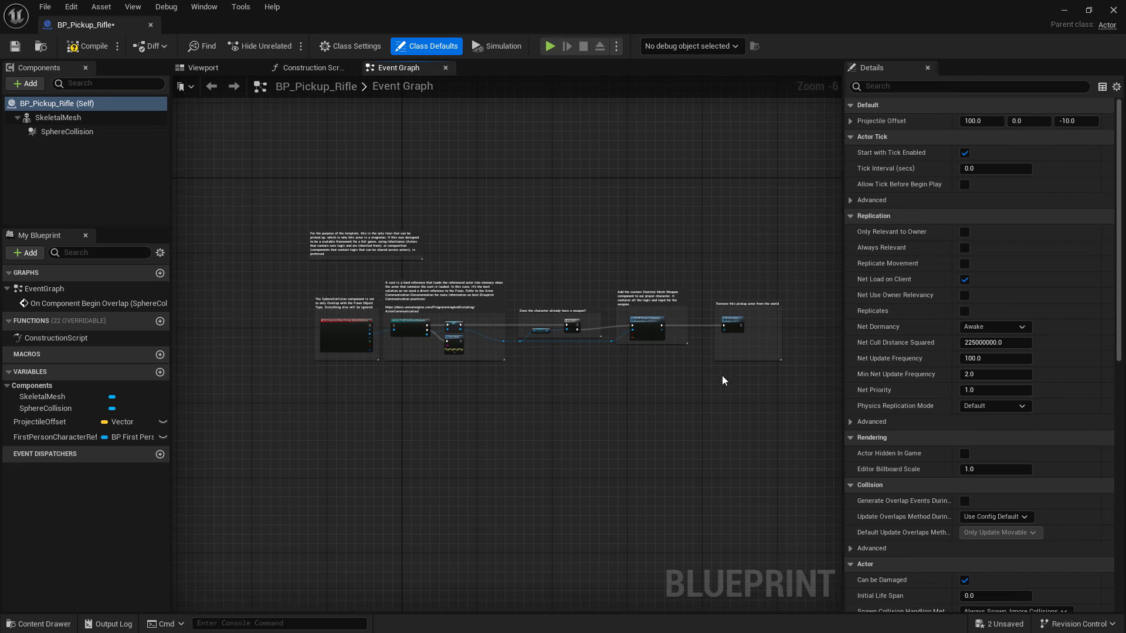
{"action": "mouse_move", "coordinate": [93, 46]}
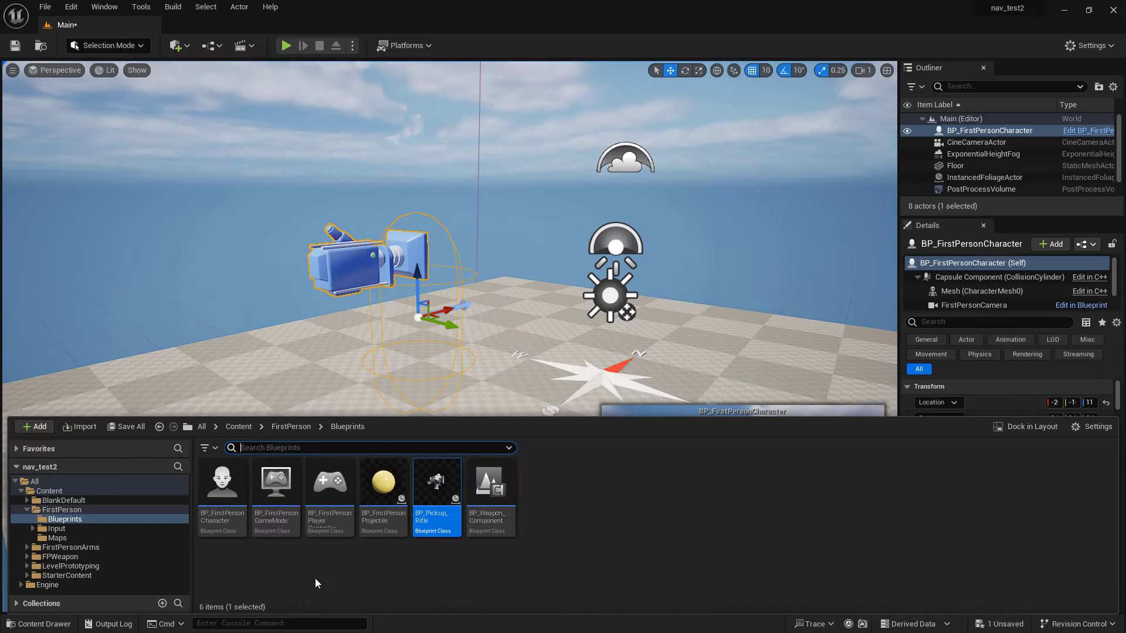
{"action": "double_click", "coordinate": [489, 481]}
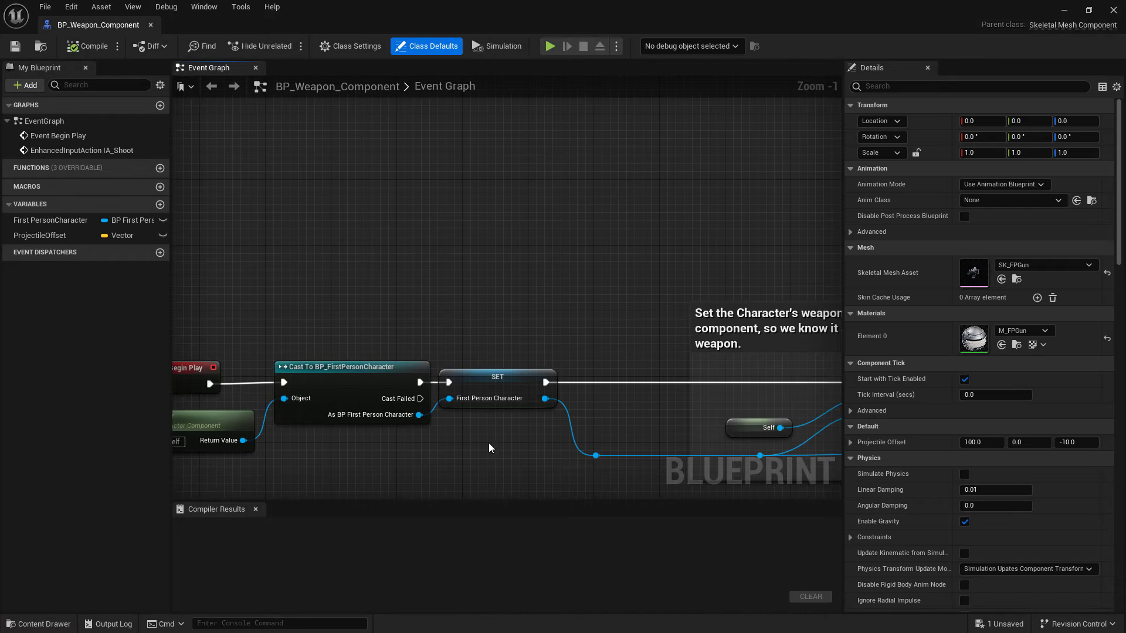
{"action": "scroll", "scroll_direction": "down", "scroll_amount": 3}
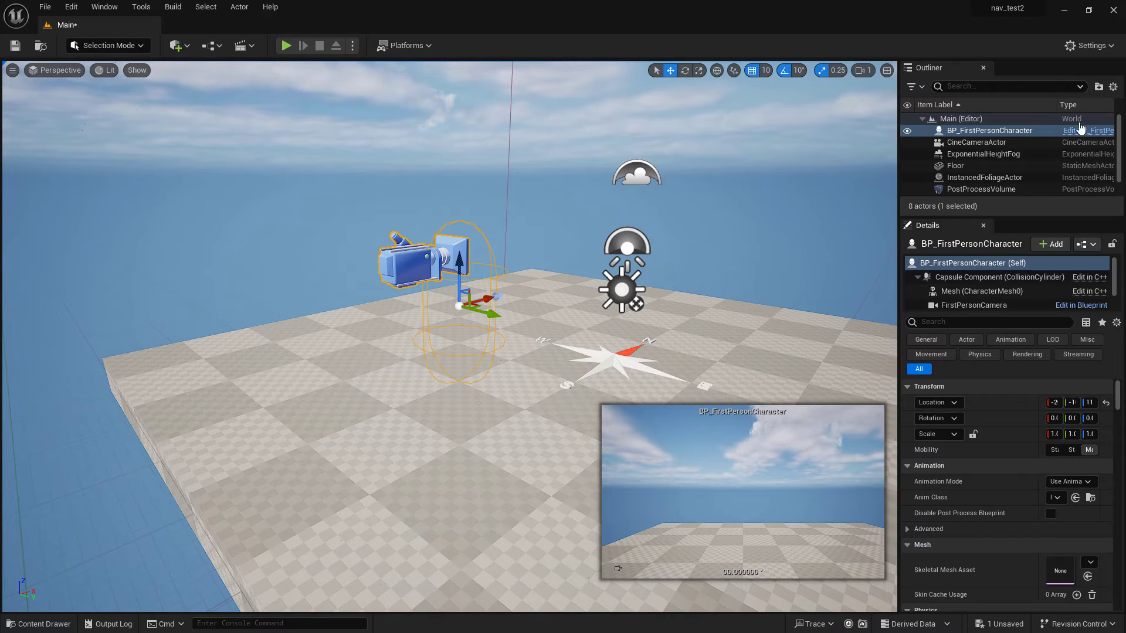
Step: Set Default GameMode to BP_FirstPersonGameMode in Project Settings
{"action": "left_click", "coordinate": [1088, 45]}
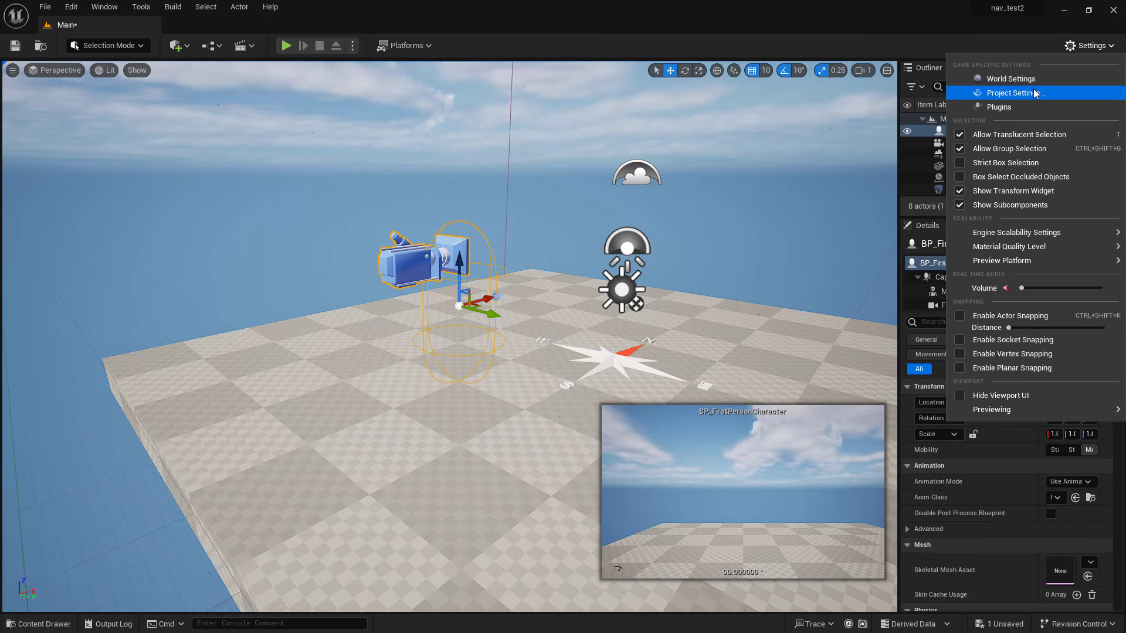
{"action": "left_click", "coordinate": [1008, 92]}
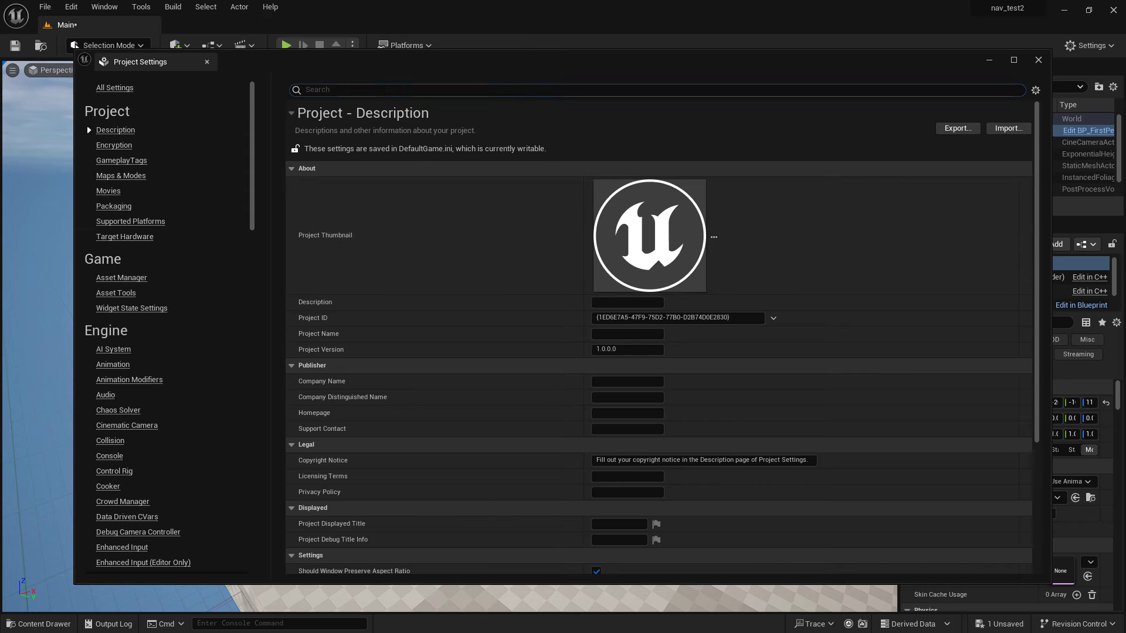
{"action": "type", "text": "gamemode"}
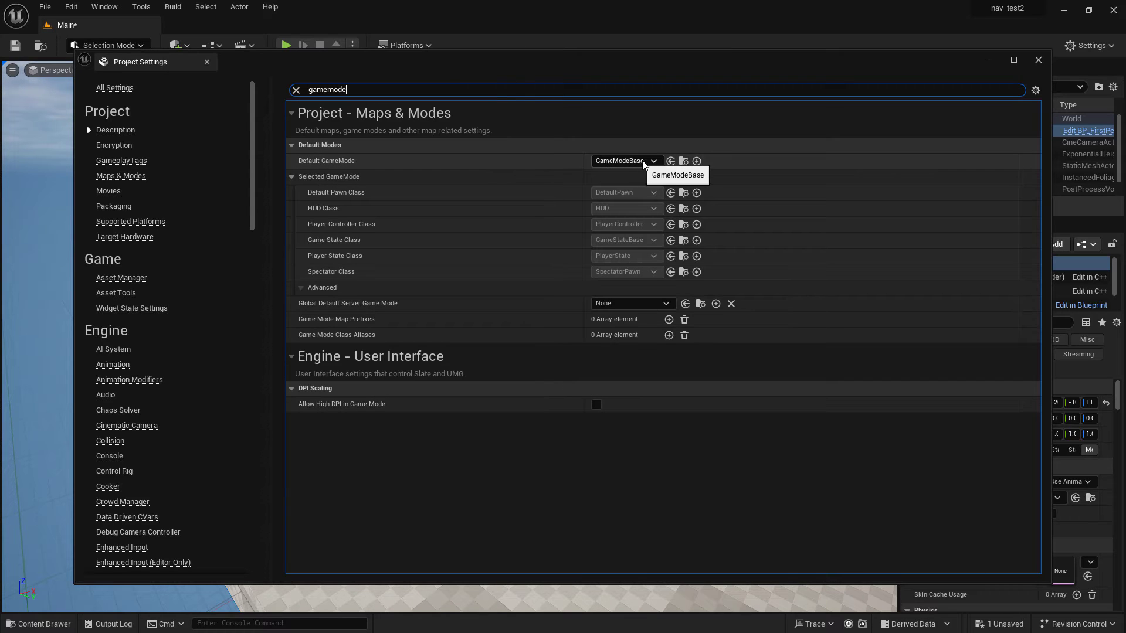
{"action": "left_click", "coordinate": [652, 160]}
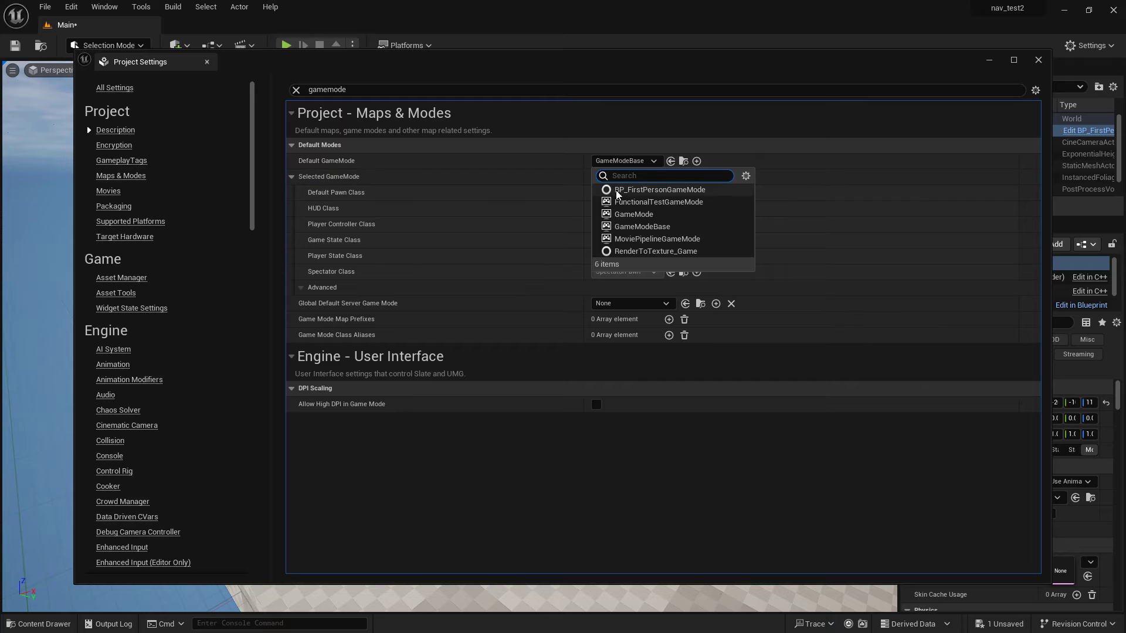
{"action": "mouse_move", "coordinate": [659, 189]}
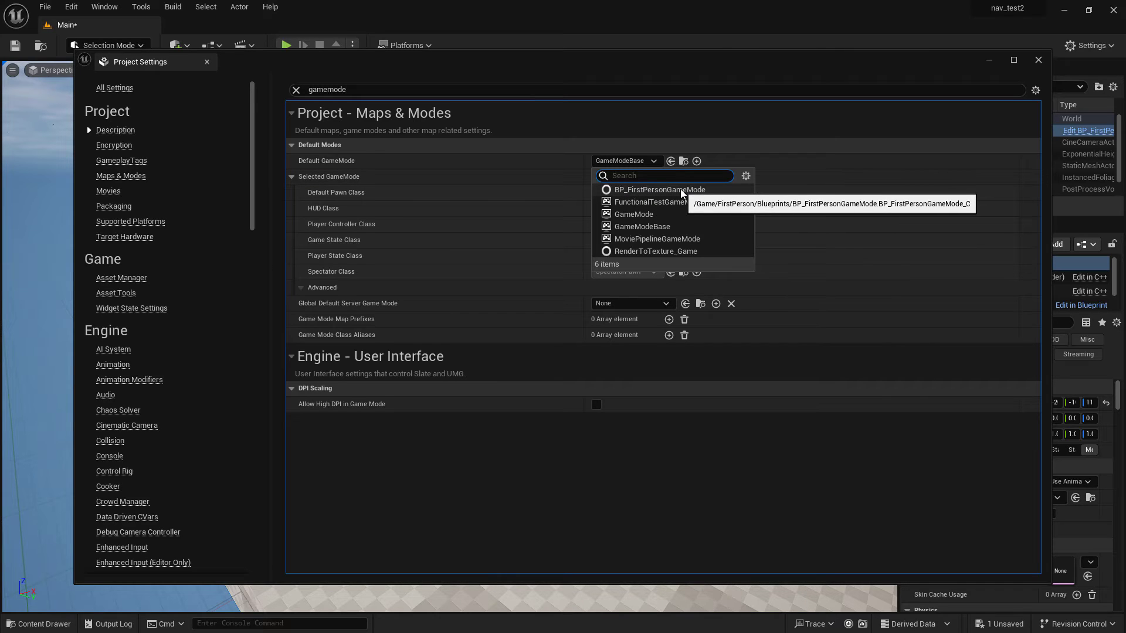
{"action": "left_click", "coordinate": [659, 189]}
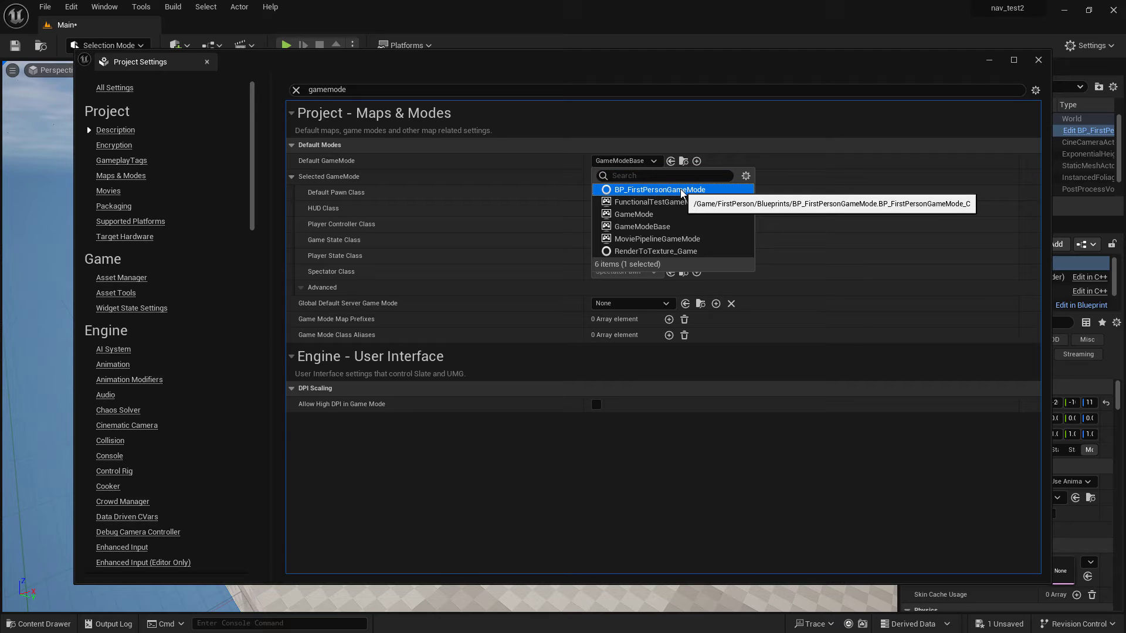
{"action": "left_click", "coordinate": [648, 189]}
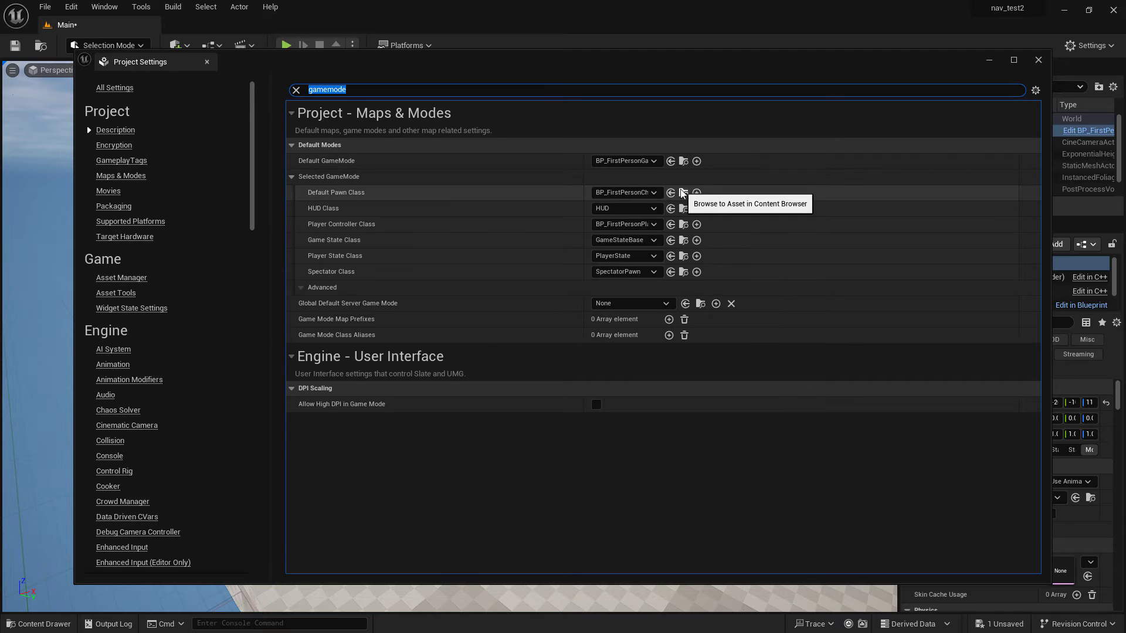
{"action": "mouse_move", "coordinate": [349, 195]}
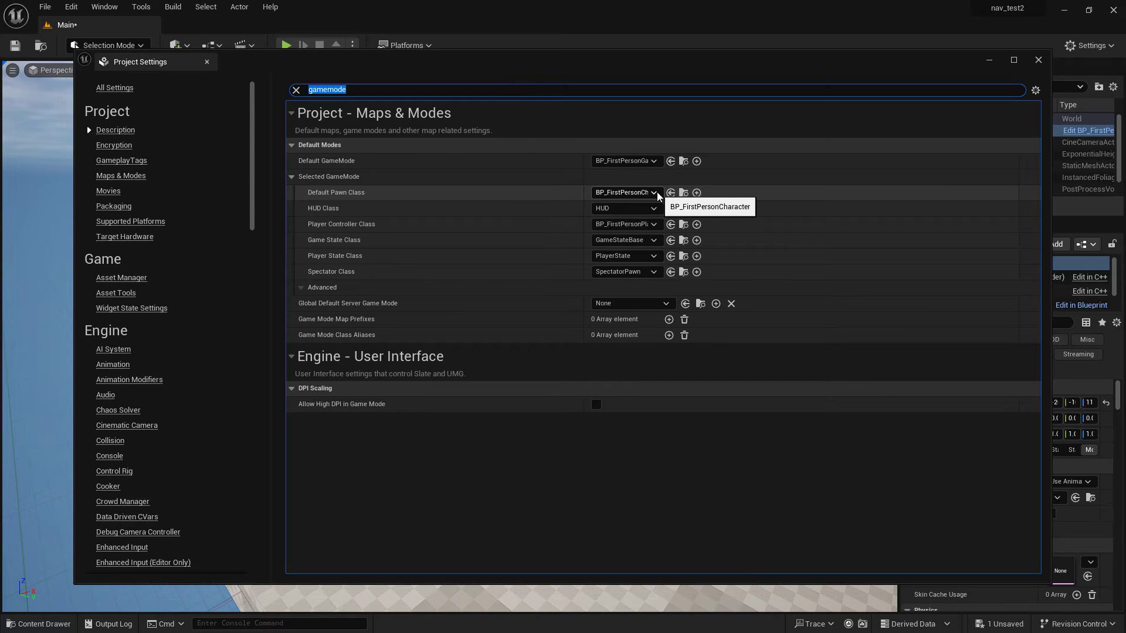
{"action": "mouse_move", "coordinate": [966, 130]}
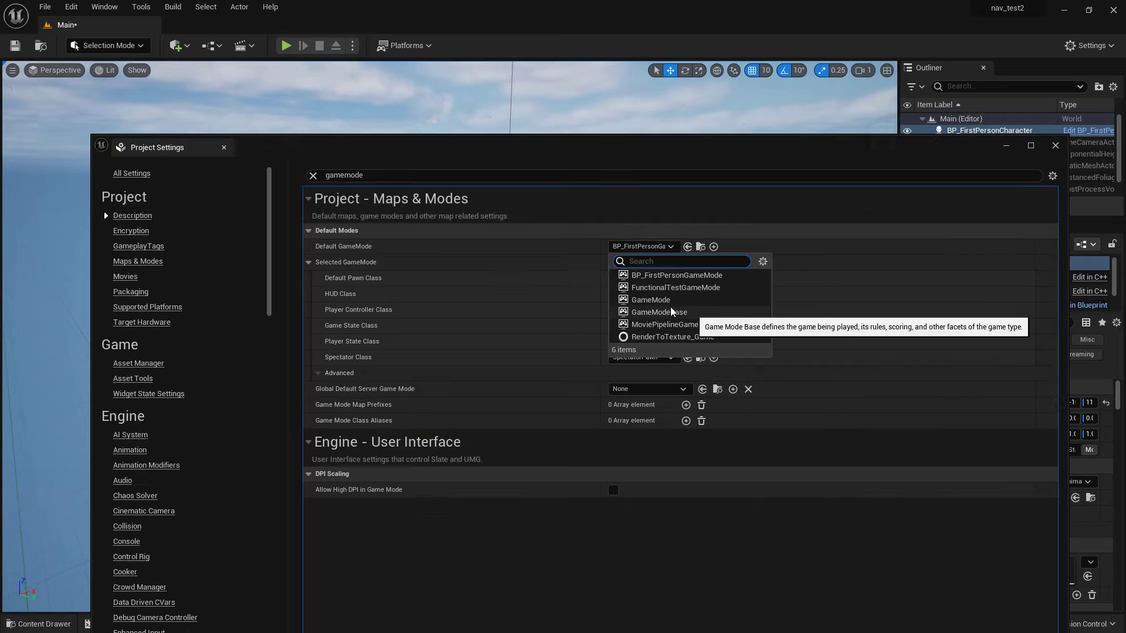
Step: Switch Default GameMode to GameModeBase, reselect a game mode, and close Project Settings
{"action": "left_click", "coordinate": [648, 311]}
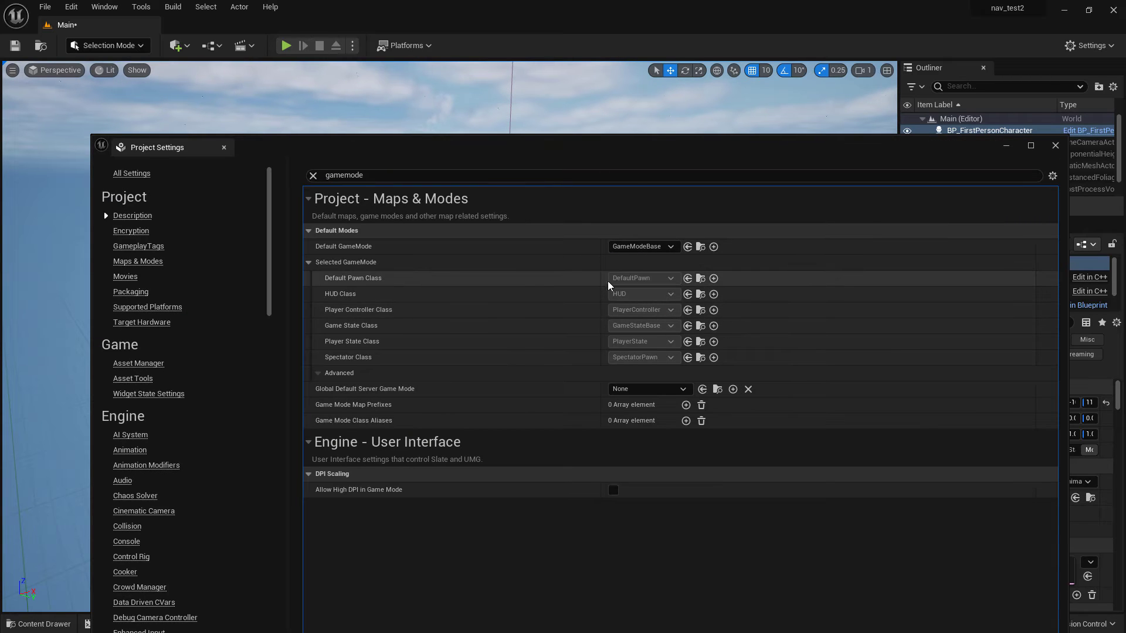
{"action": "mouse_move", "coordinate": [614, 275]}
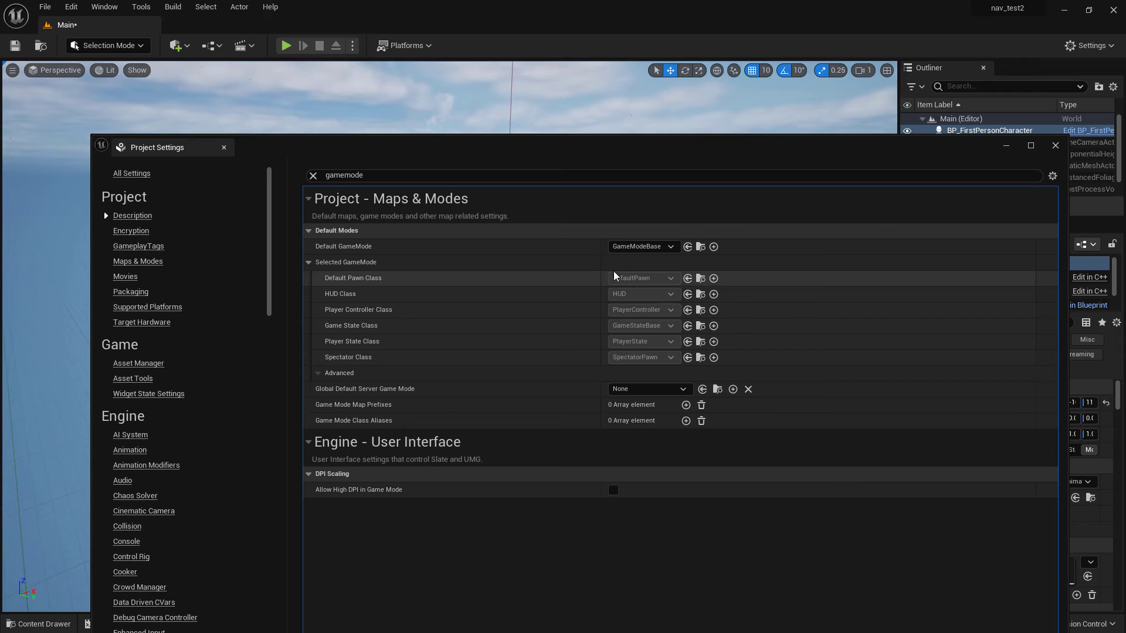
{"action": "left_click", "coordinate": [642, 246]}
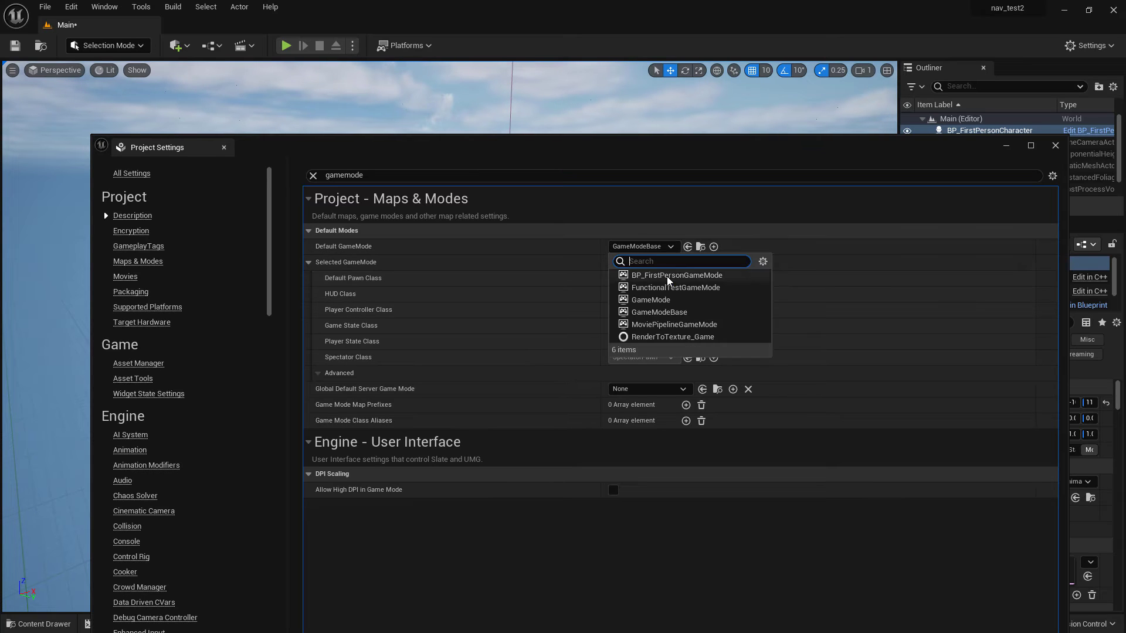
{"action": "left_click", "coordinate": [675, 275]}
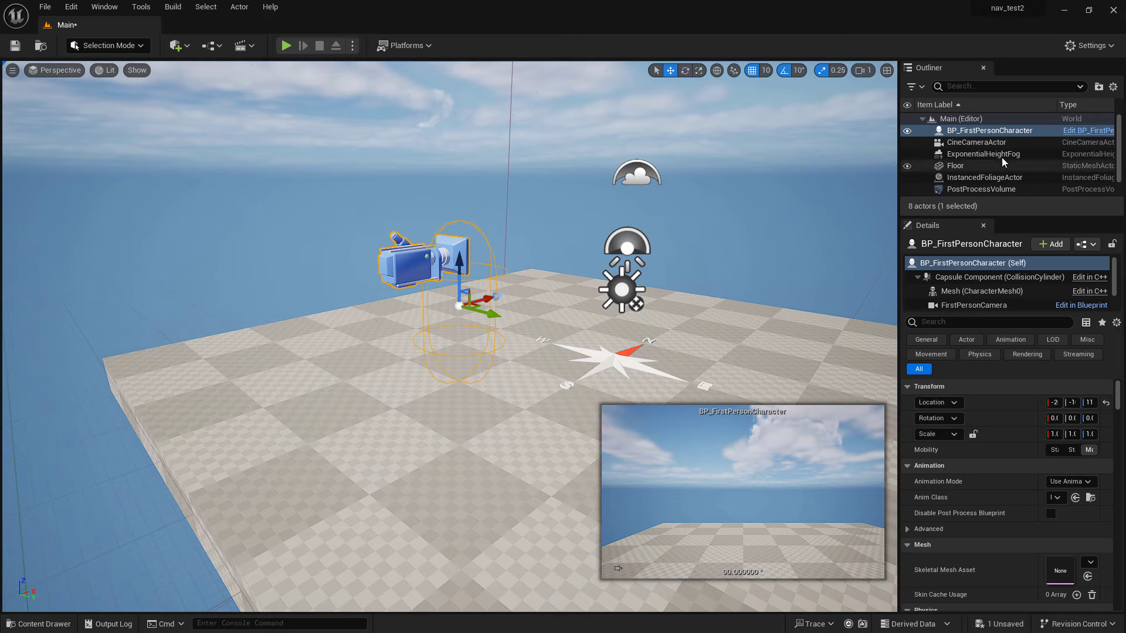
{"action": "left_click", "coordinate": [988, 131]}
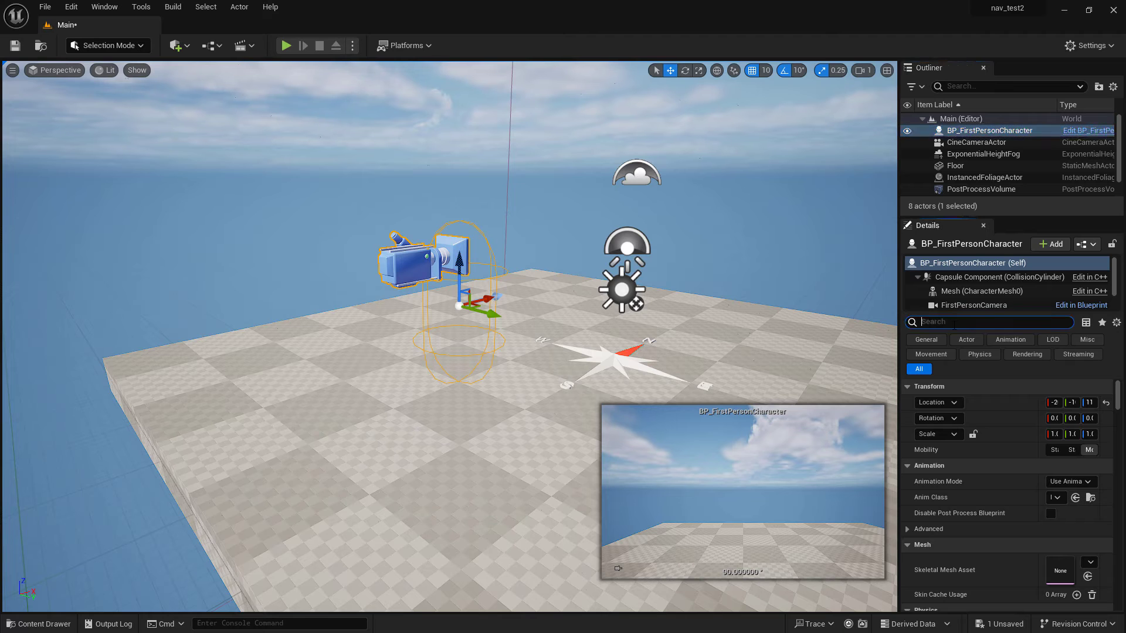
Step: Set the character's Auto Possess Player to Player 0 and start a Play session
{"action": "type", "text": "possess"}
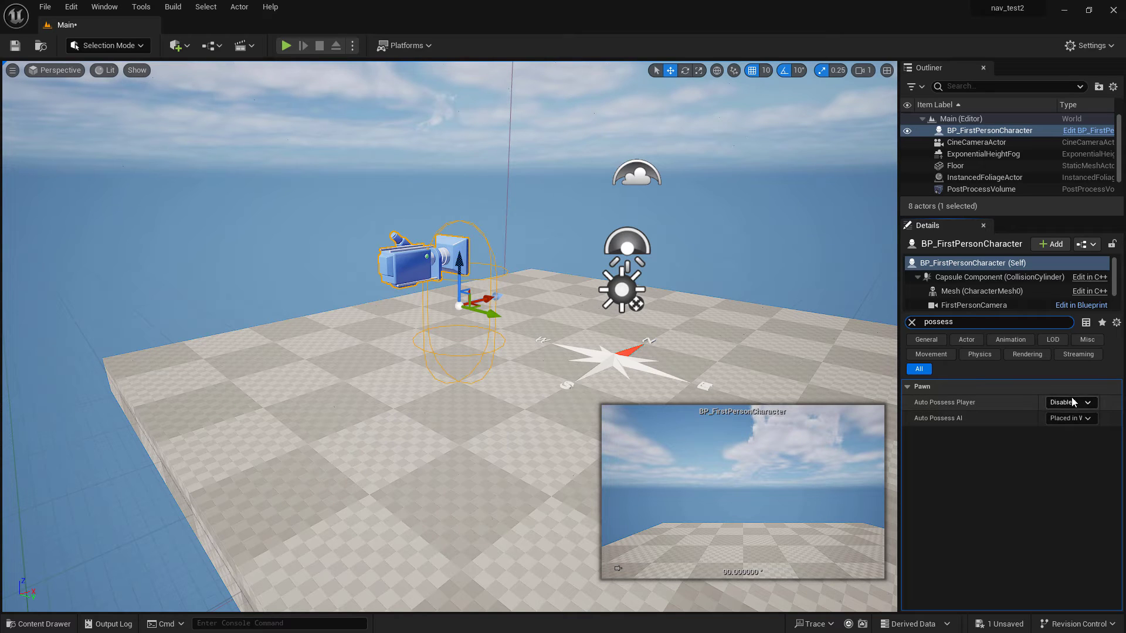
{"action": "left_click", "coordinate": [1068, 402]}
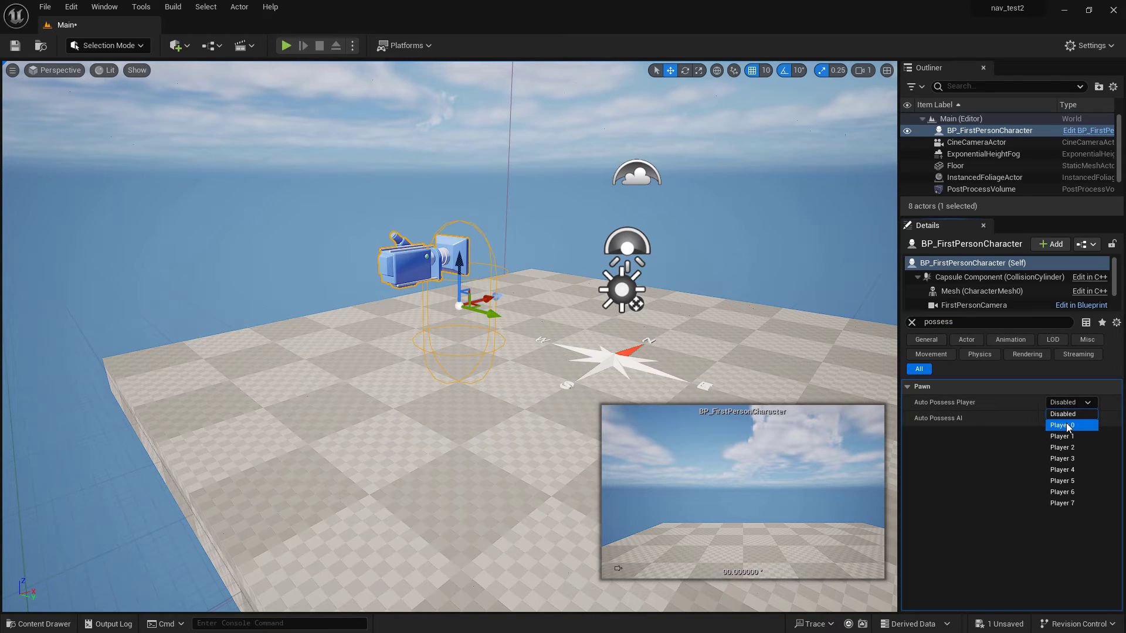
{"action": "left_click", "coordinate": [1062, 425]}
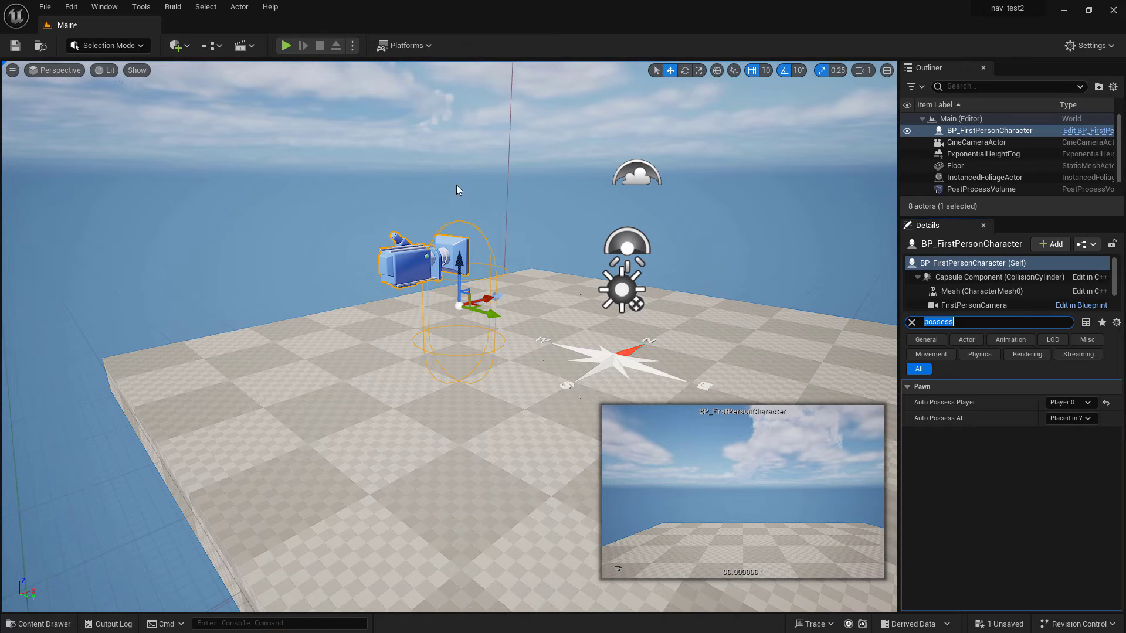
{"action": "left_click", "coordinate": [286, 45]}
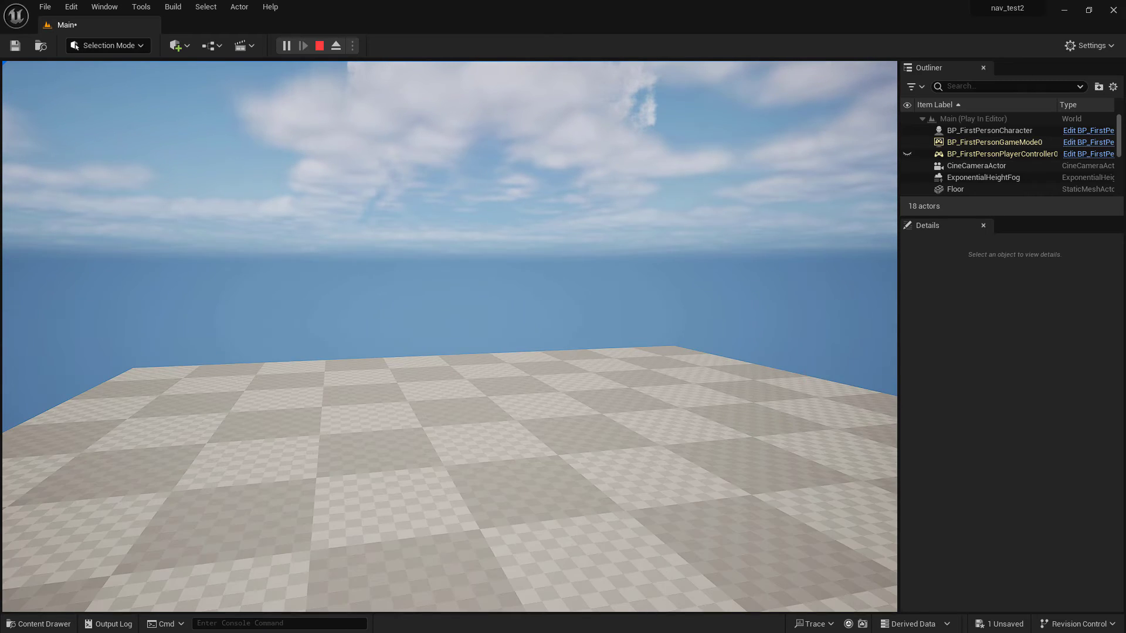
Step: End the first-person walk test from the play toolbar
{"action": "left_click", "coordinate": [320, 46]}
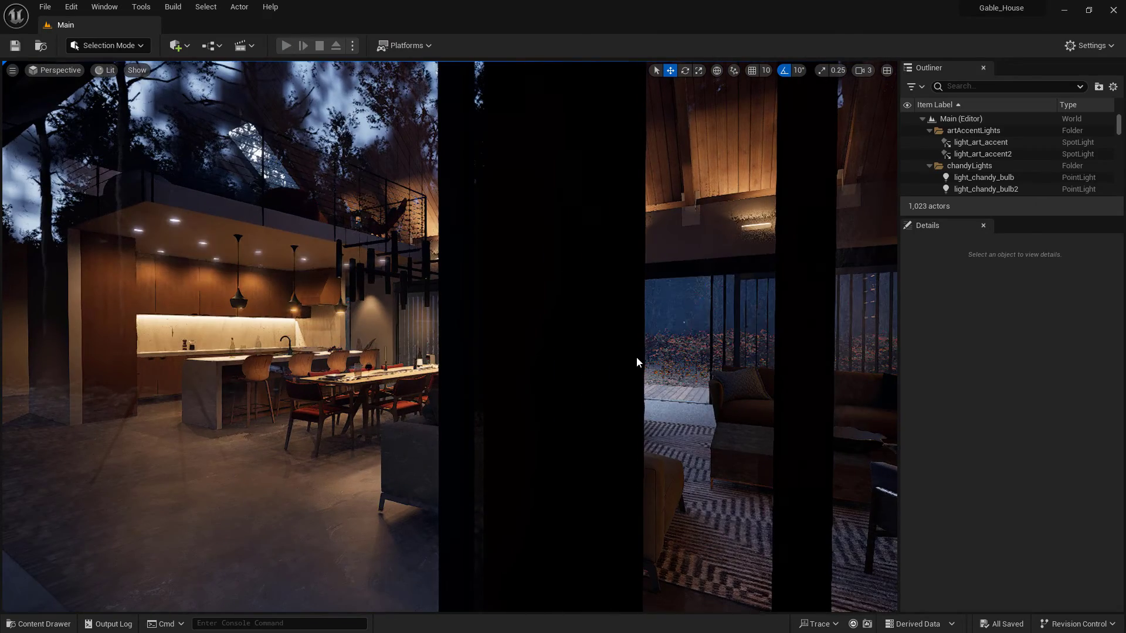
Step: Play the Gable_House level in the editor and walk around the exterior in first person
{"action": "left_click", "coordinate": [285, 45]}
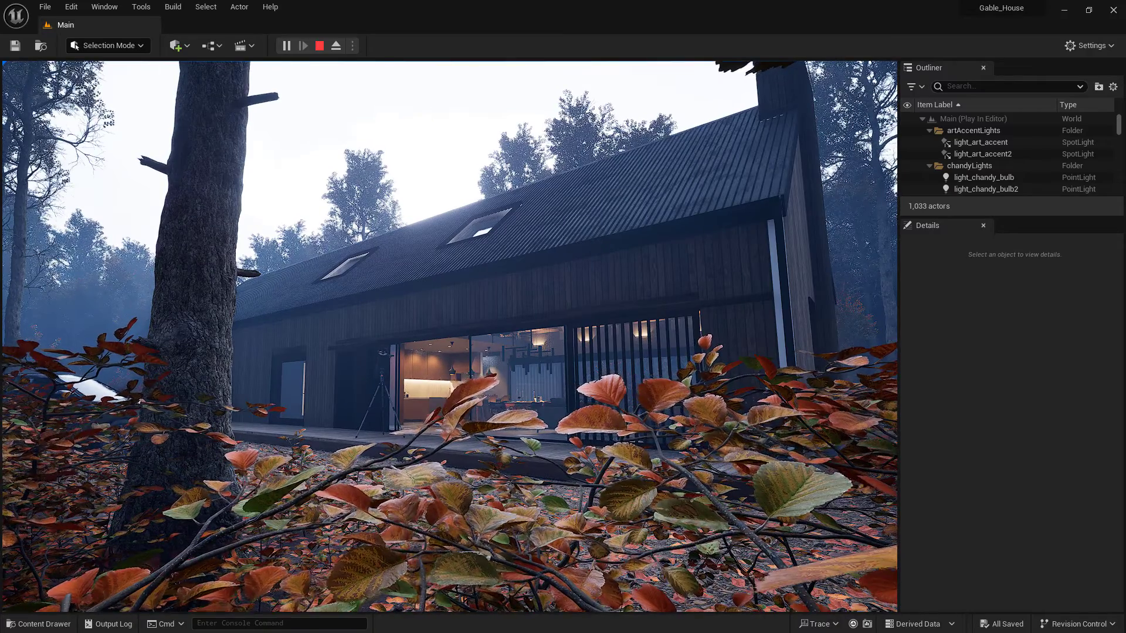
Step: Stop play, display Rectangle6379's simple collision, and save the patio planks mesh
{"action": "left_click", "coordinate": [319, 45]}
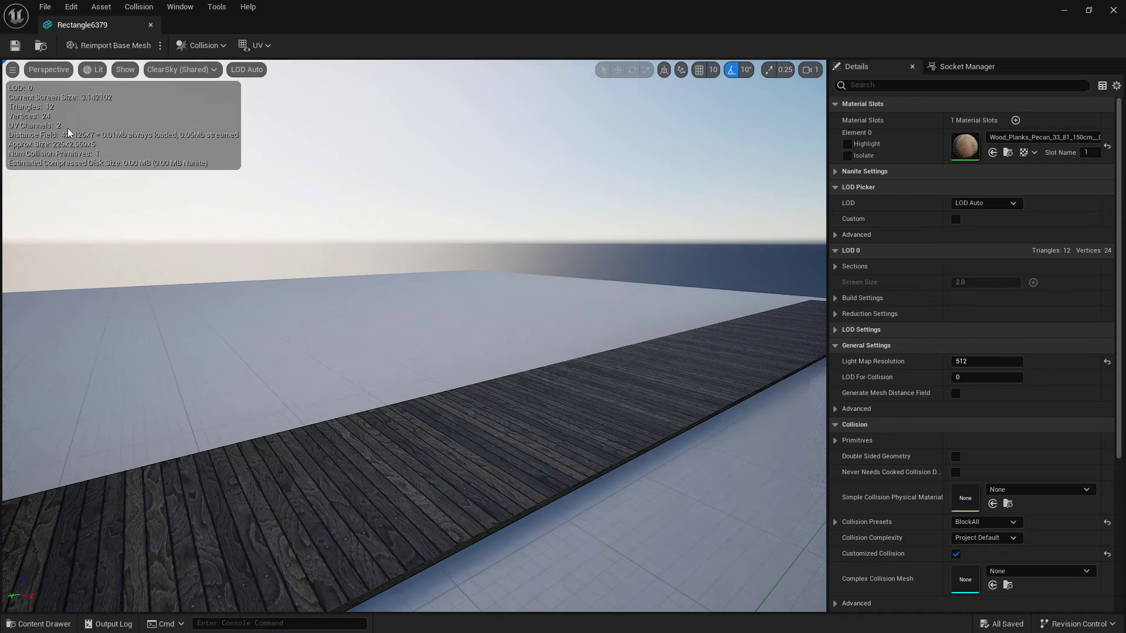
{"action": "left_click", "coordinate": [124, 70]}
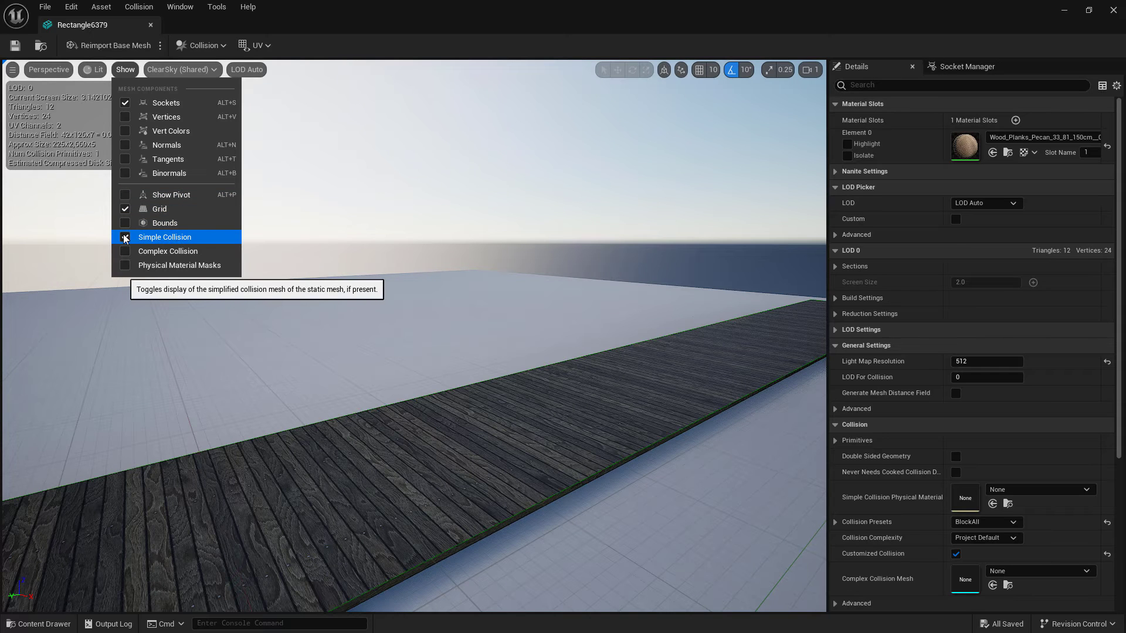
{"action": "left_click", "coordinate": [125, 237]}
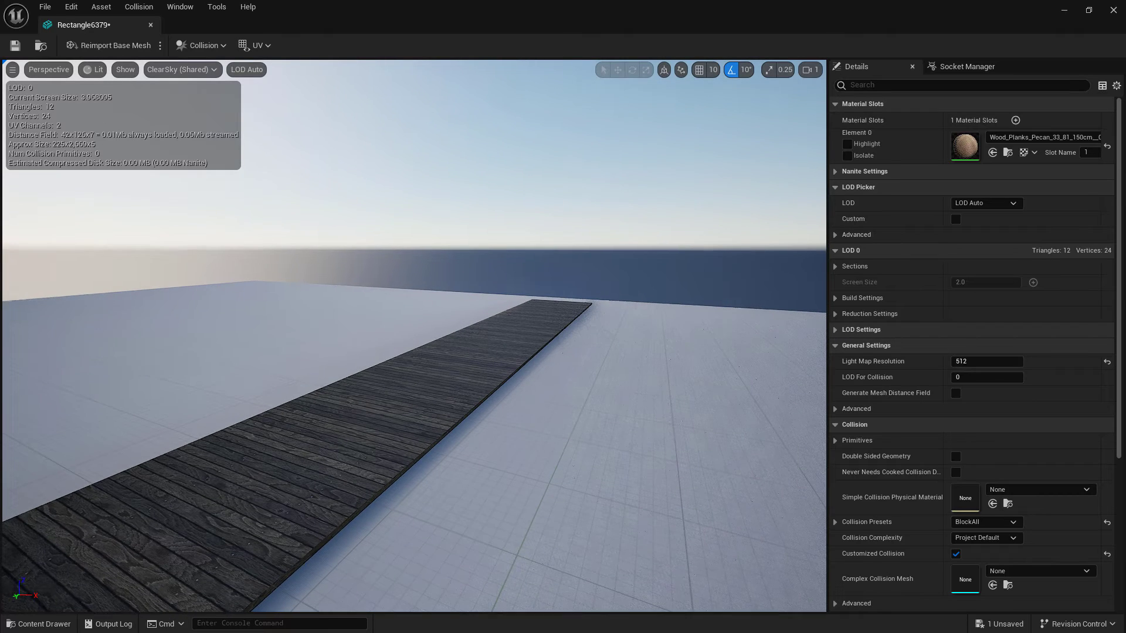
{"action": "left_click", "coordinate": [203, 45]}
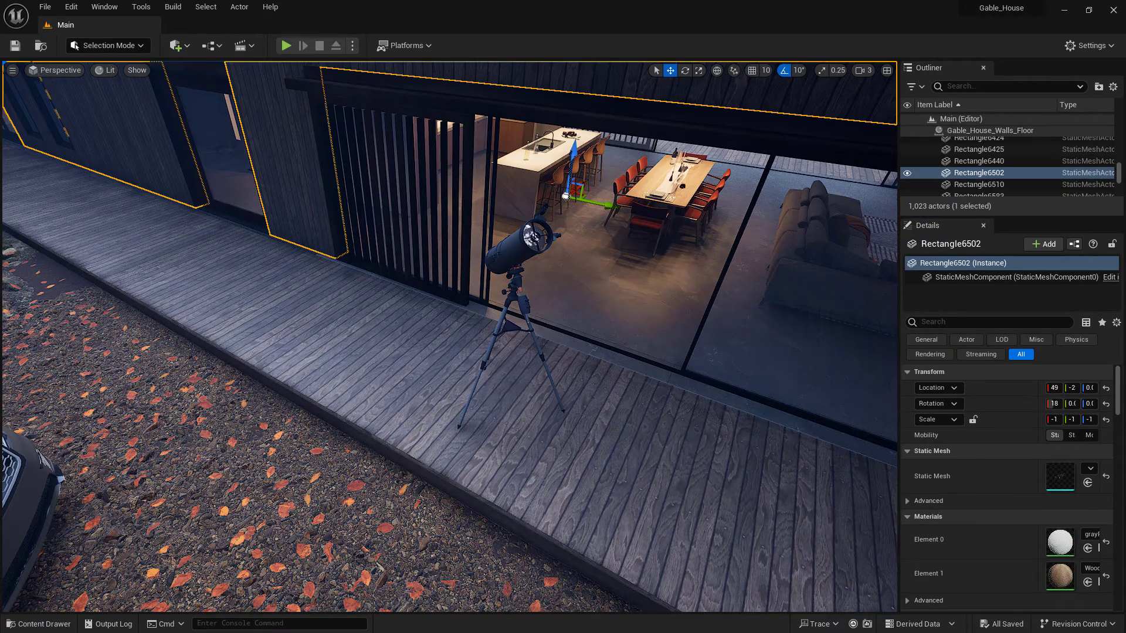
{"action": "left_click", "coordinate": [137, 70]}
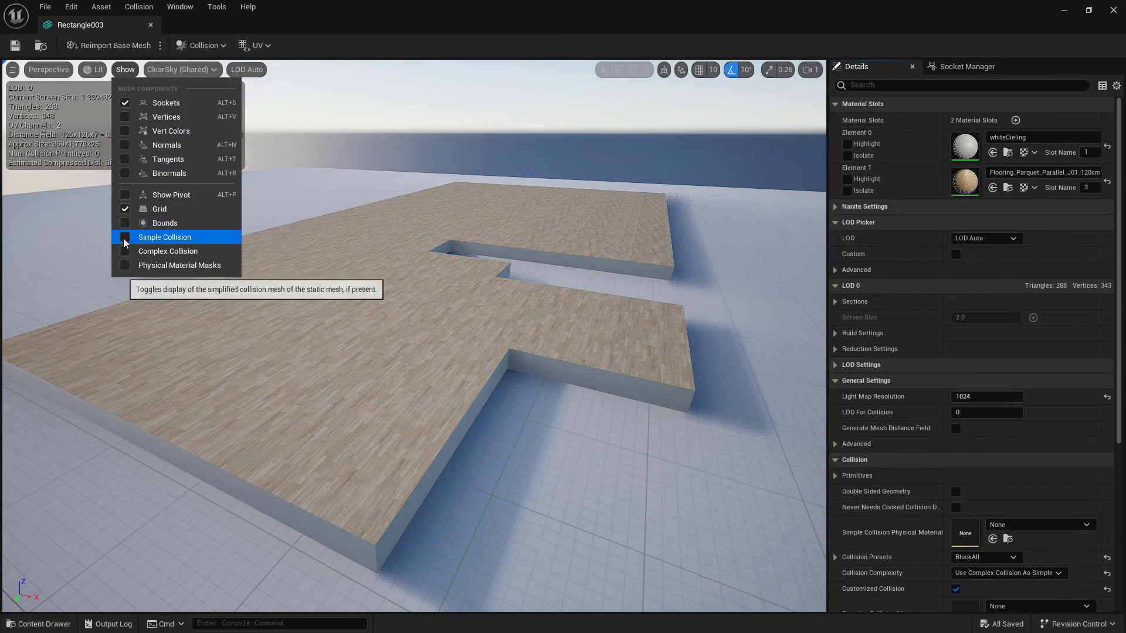
Step: Show Rectangle003's simple collision, check its collision complexity, and orbit to inspect the outline
{"action": "left_click", "coordinate": [126, 237]}
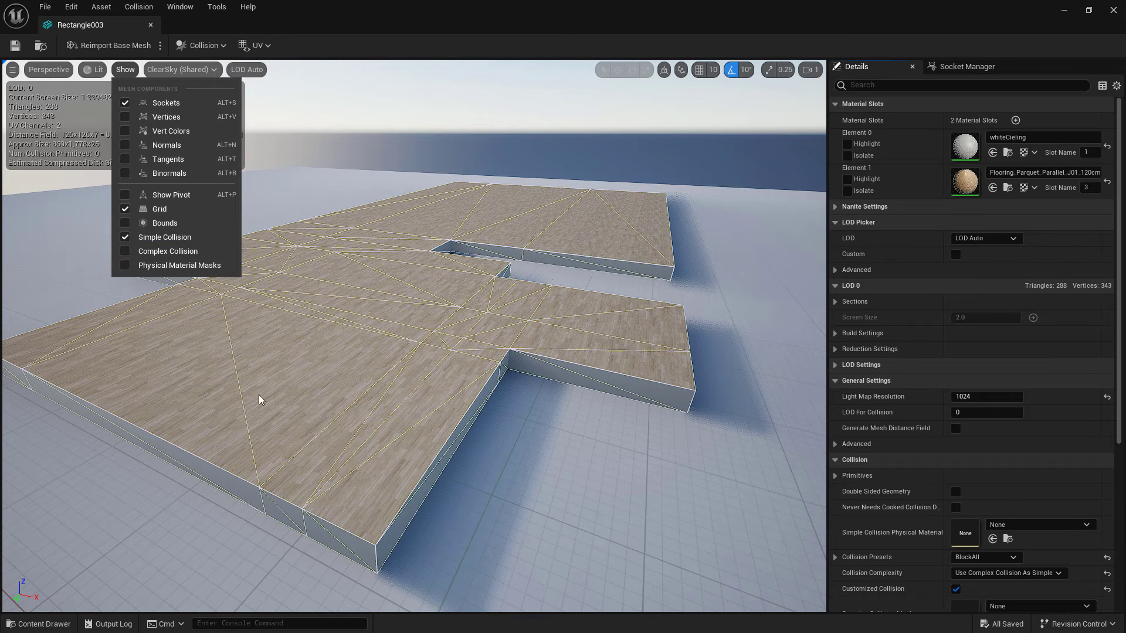
{"action": "mouse_move", "coordinate": [348, 328]}
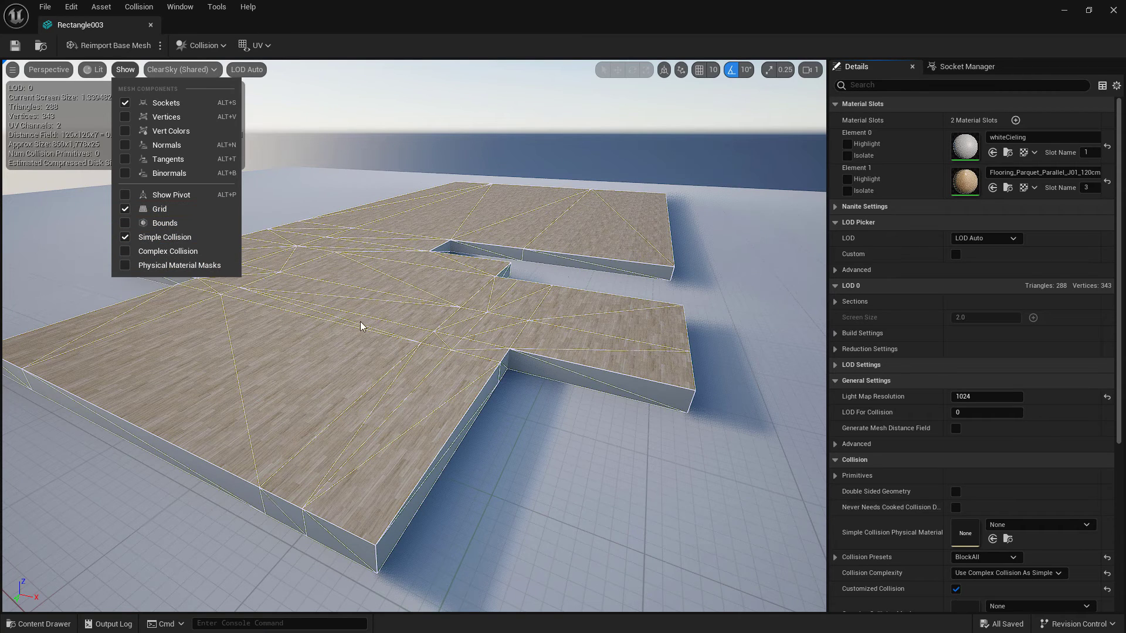
{"action": "mouse_move", "coordinate": [519, 358]}
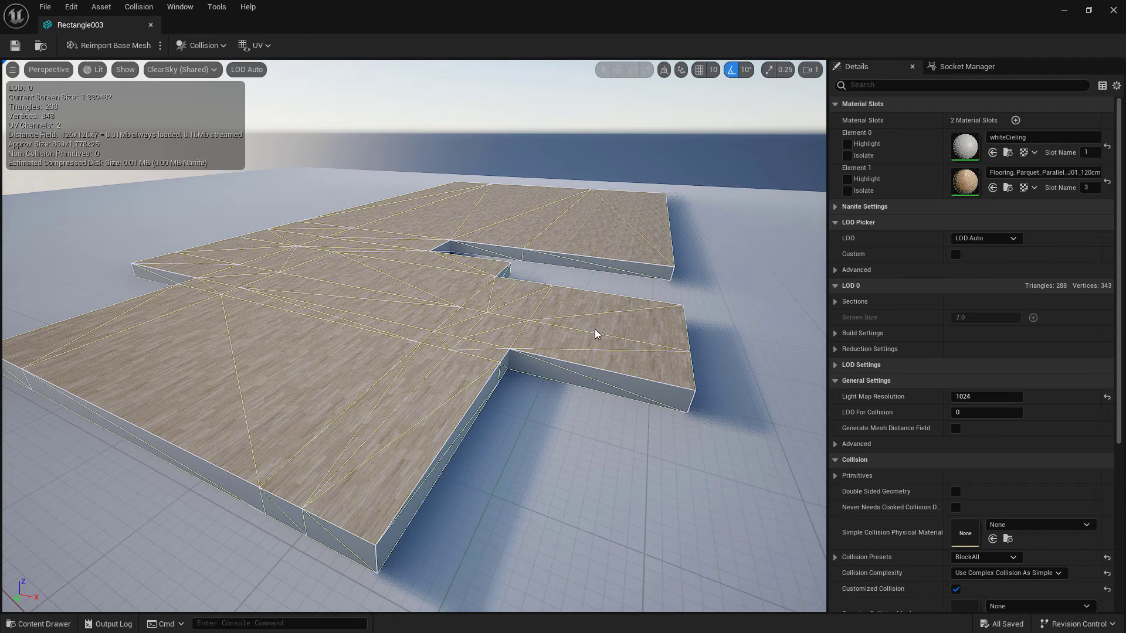
{"action": "mouse_move", "coordinate": [1007, 573]}
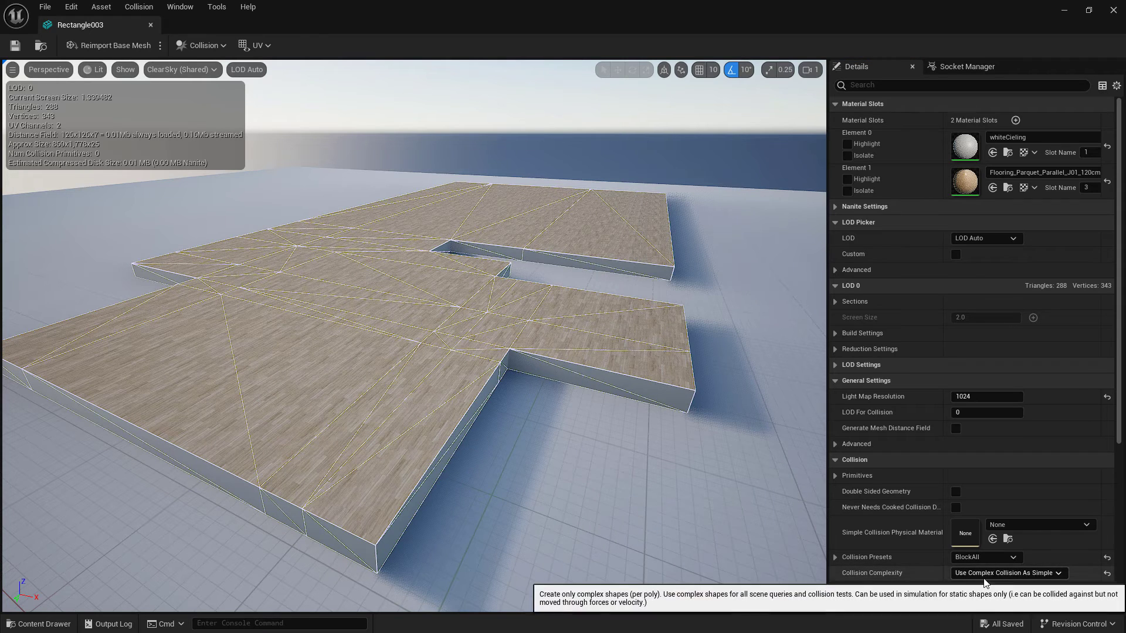
{"action": "left_click", "coordinate": [956, 589]}
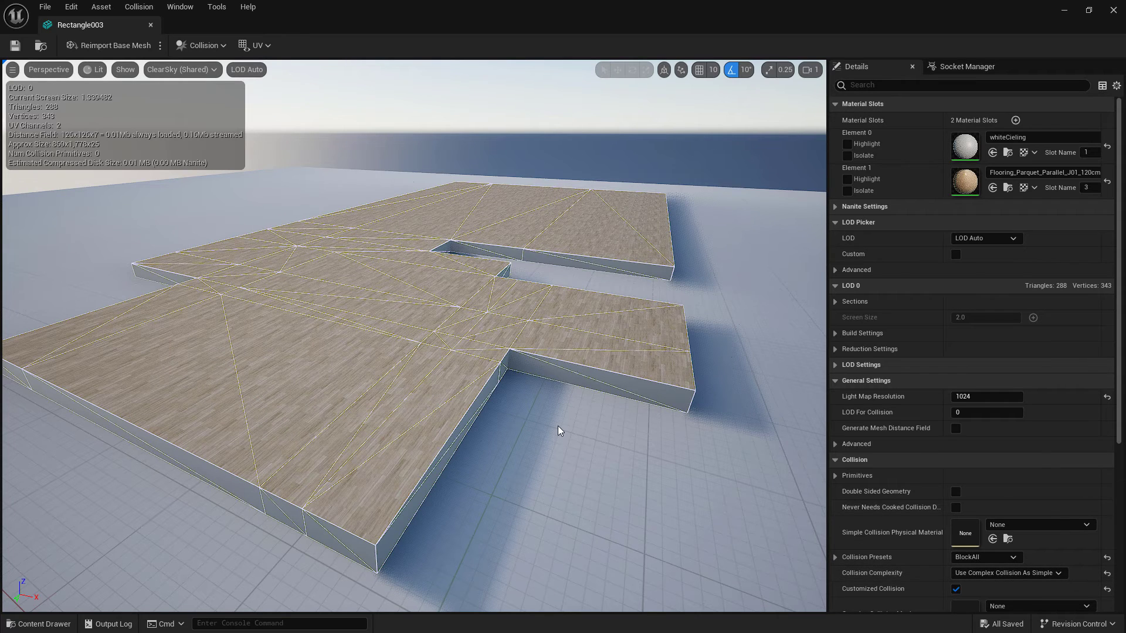
{"action": "left_click_drag", "start_coordinate": [560, 431], "coordinate": [584, 219]}
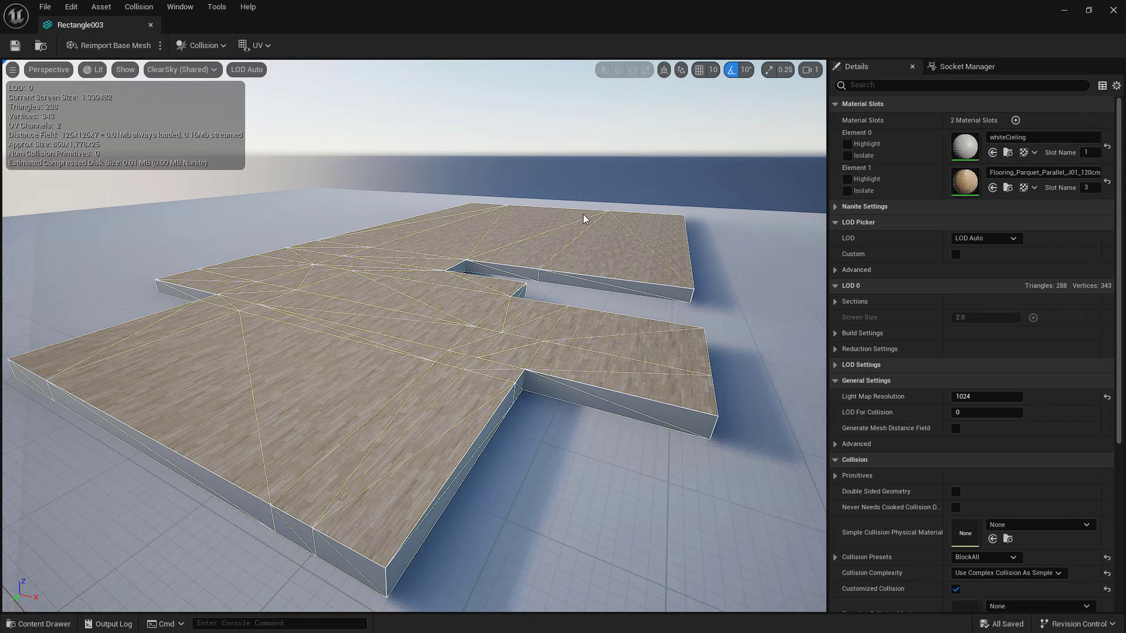
{"action": "mouse_move", "coordinate": [463, 393]}
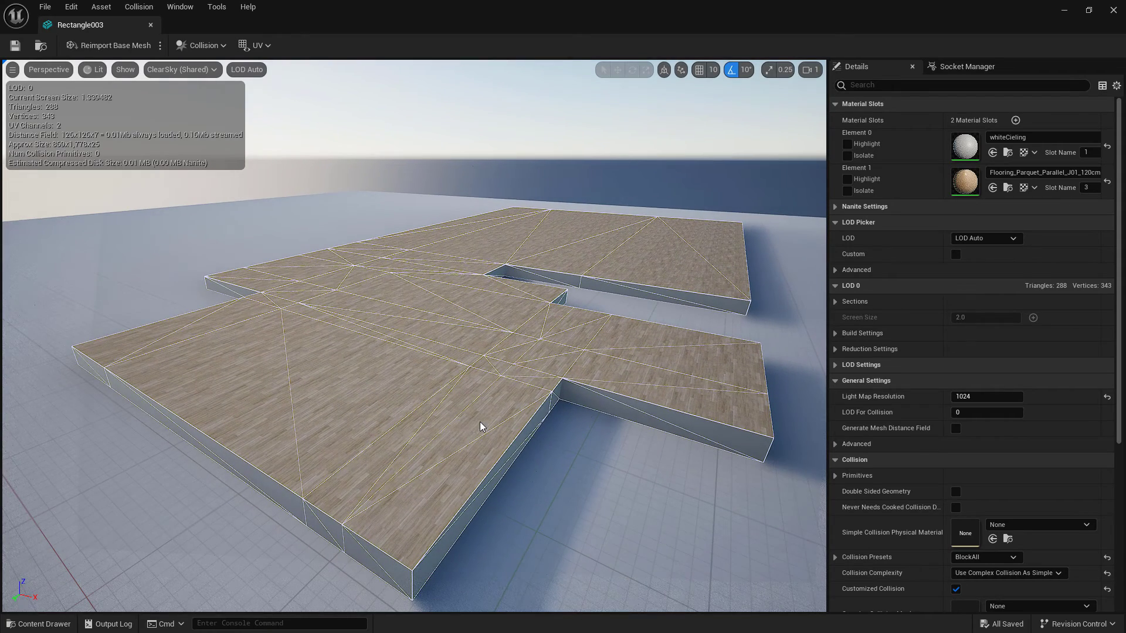
{"action": "left_click", "coordinate": [204, 45]}
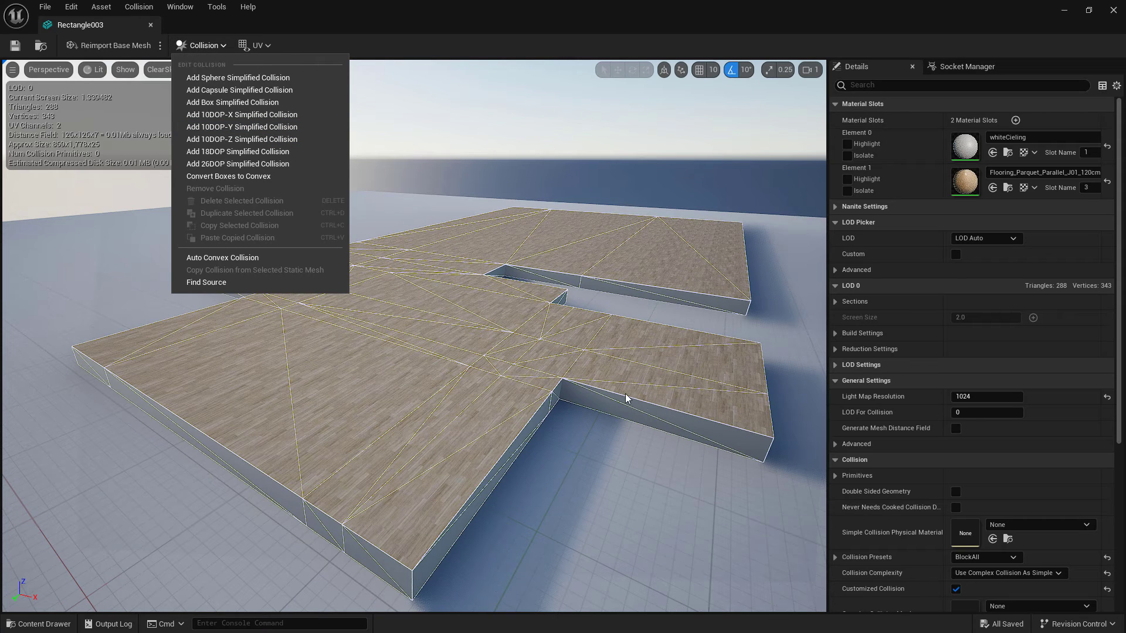
{"action": "mouse_move", "coordinate": [542, 428]}
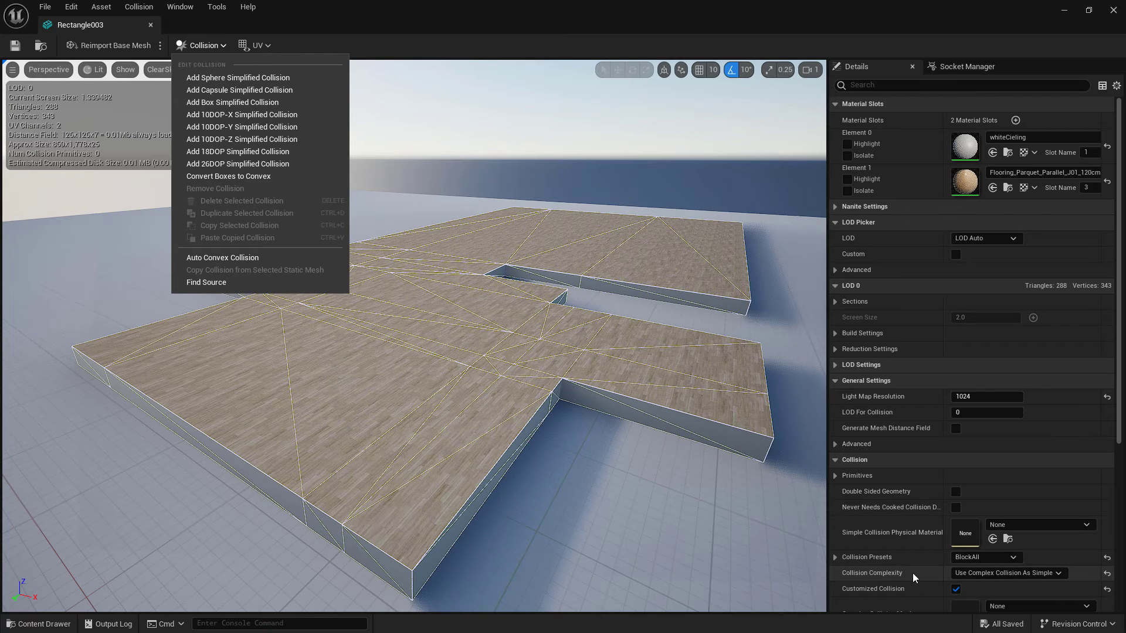
{"action": "mouse_move", "coordinate": [223, 256]}
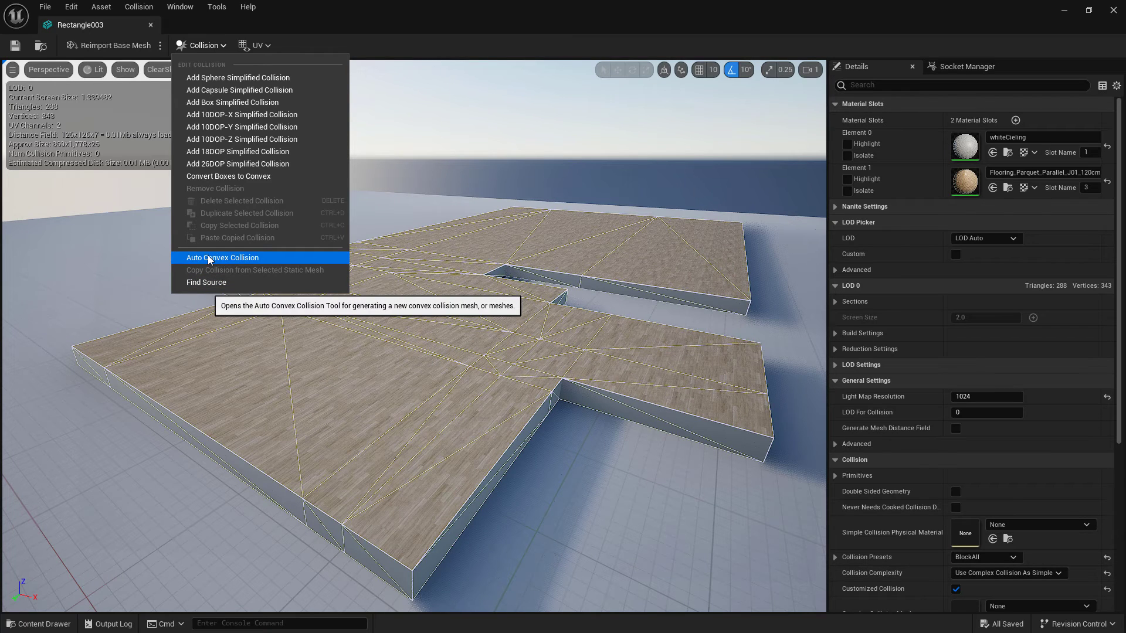
Step: Apply Auto Convex Collision to the loft floor mesh with hull count 16
{"action": "left_click", "coordinate": [224, 256]}
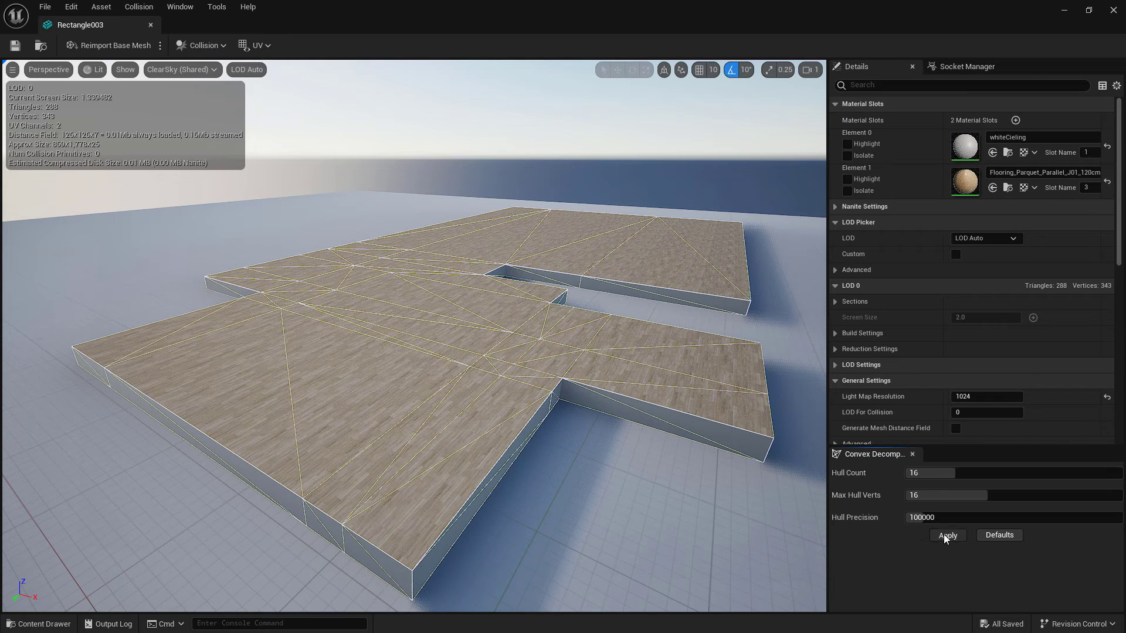
{"action": "left_click", "coordinate": [946, 535]}
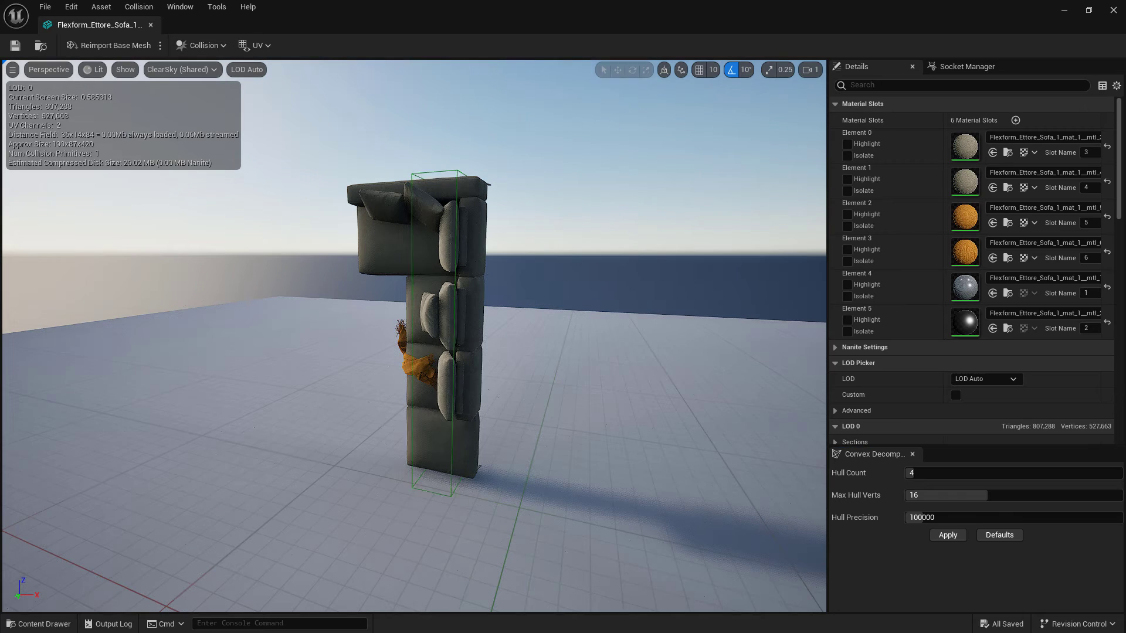
Step: Select the Flexform Ettore sofa's collision box and review the Add Box Simplified Collision options
{"action": "left_click", "coordinate": [617, 70]}
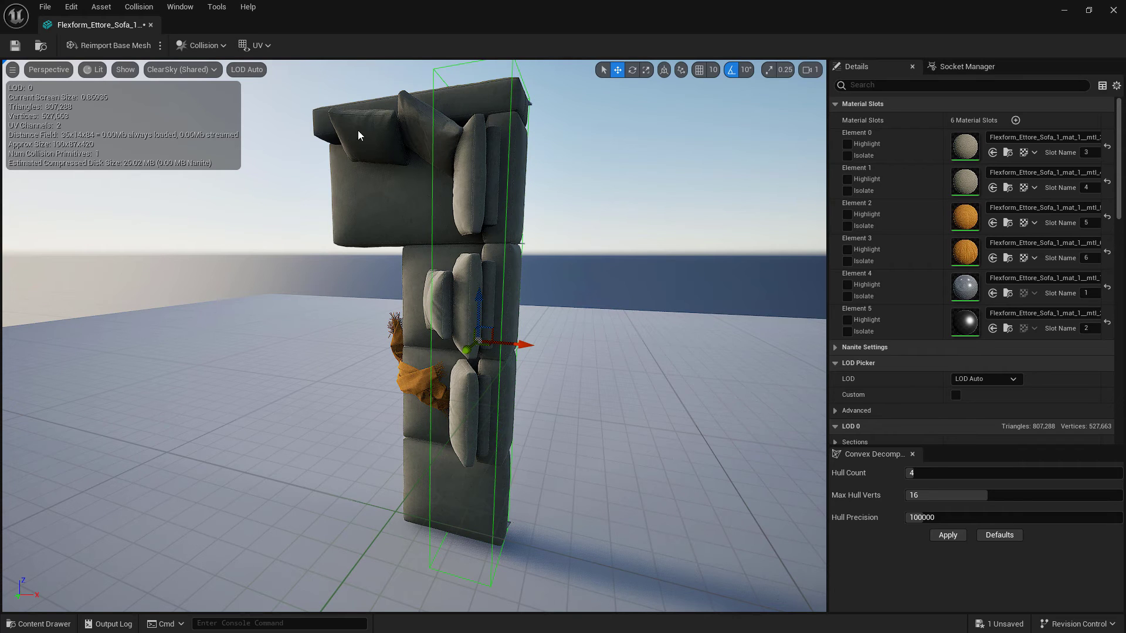
{"action": "left_click", "coordinate": [201, 45]}
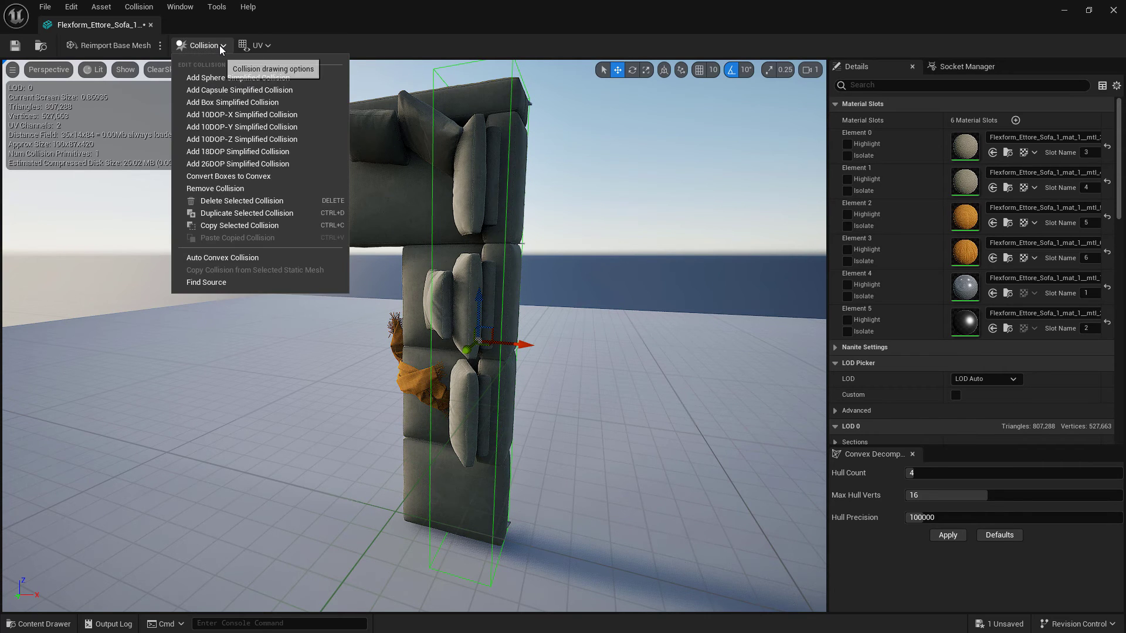
{"action": "mouse_move", "coordinate": [241, 114]}
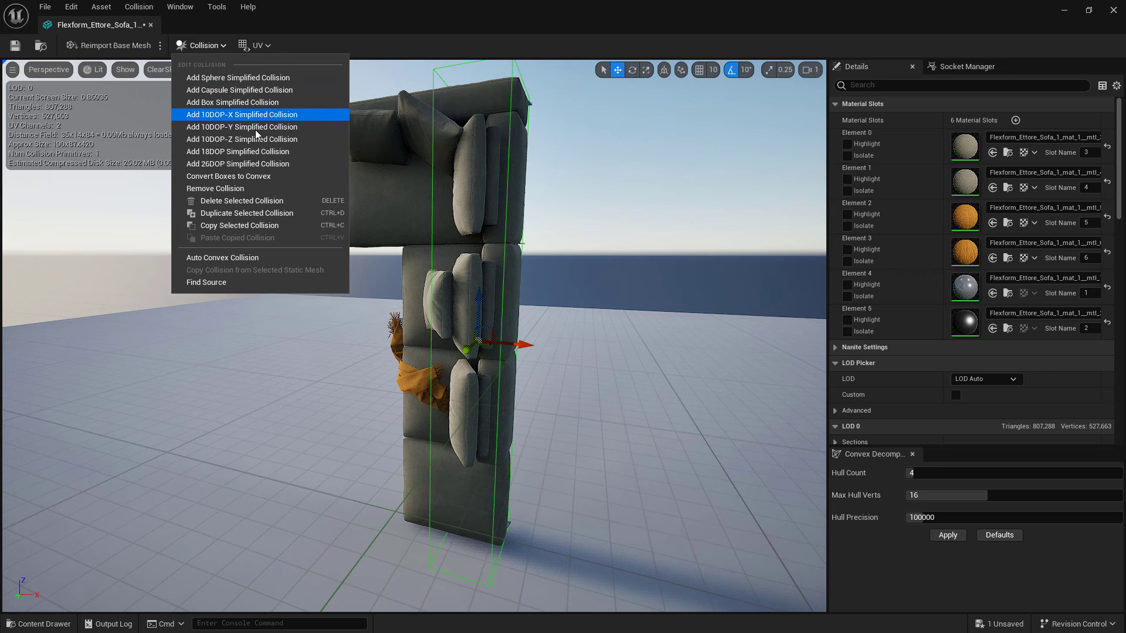
{"action": "mouse_move", "coordinate": [256, 103]}
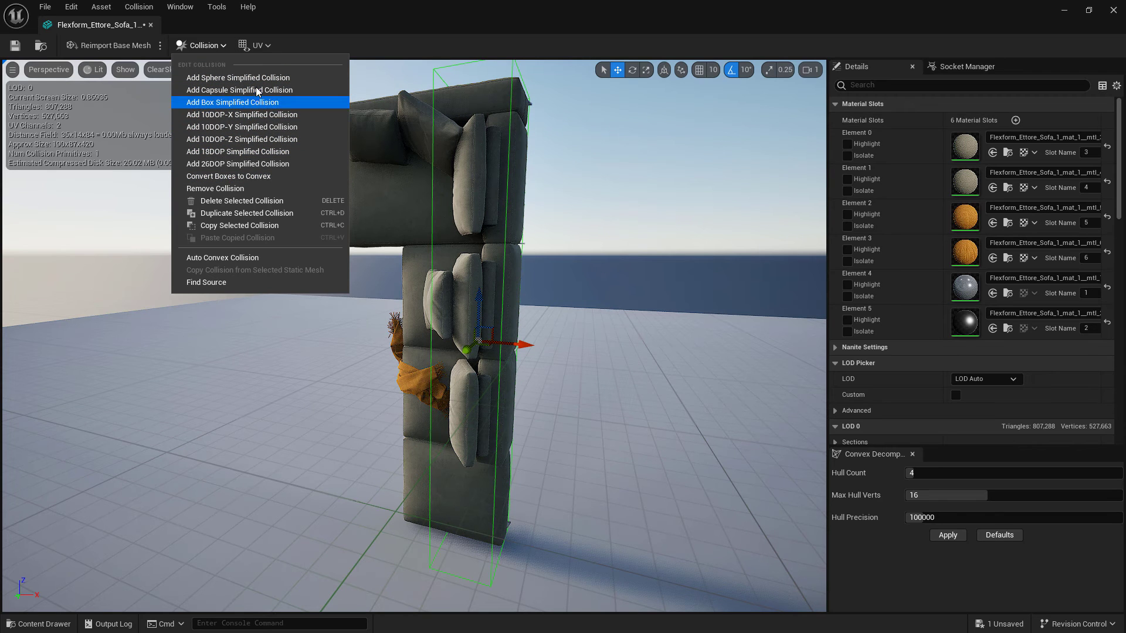
{"action": "mouse_move", "coordinate": [237, 78]}
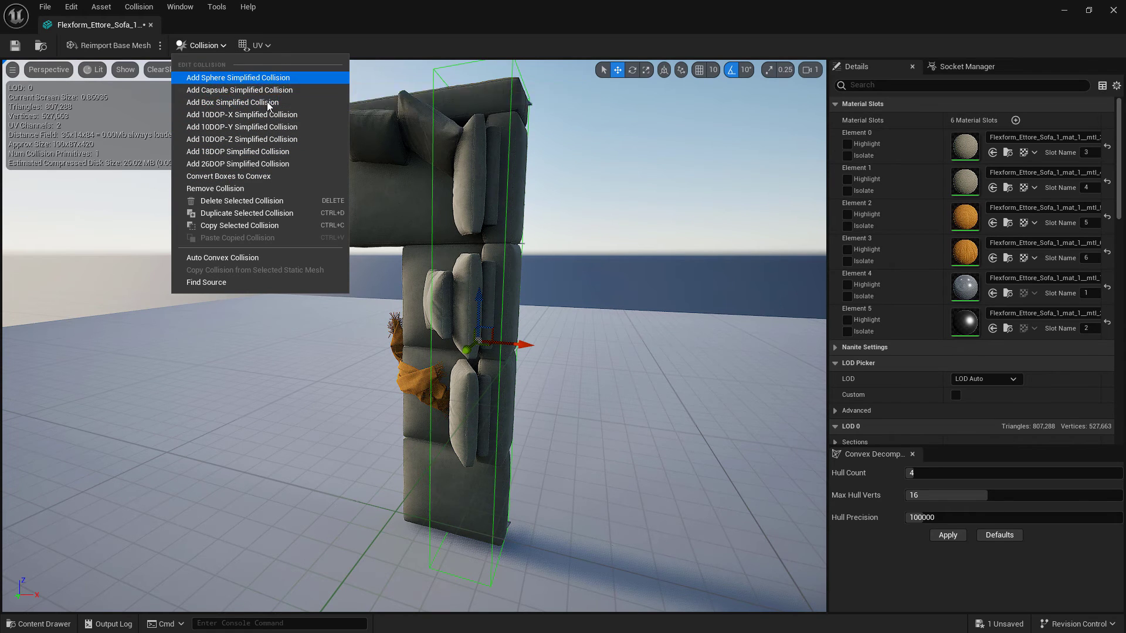
{"action": "mouse_move", "coordinate": [240, 138]}
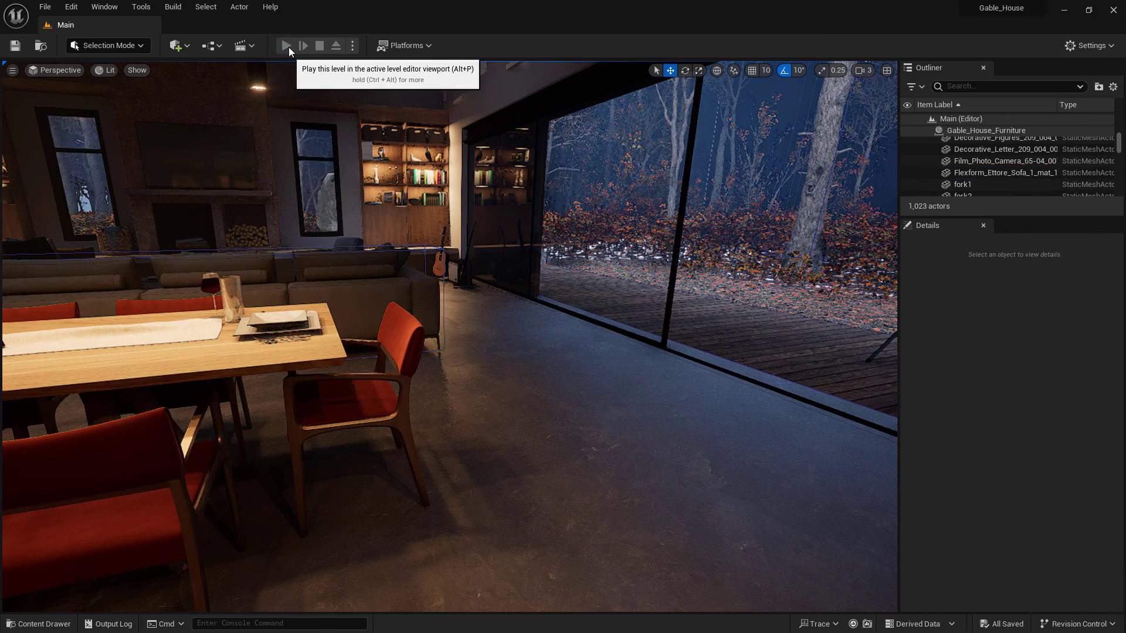
Step: Play the Gable_House level again to test walking through the loft interior
{"action": "left_click", "coordinate": [287, 45]}
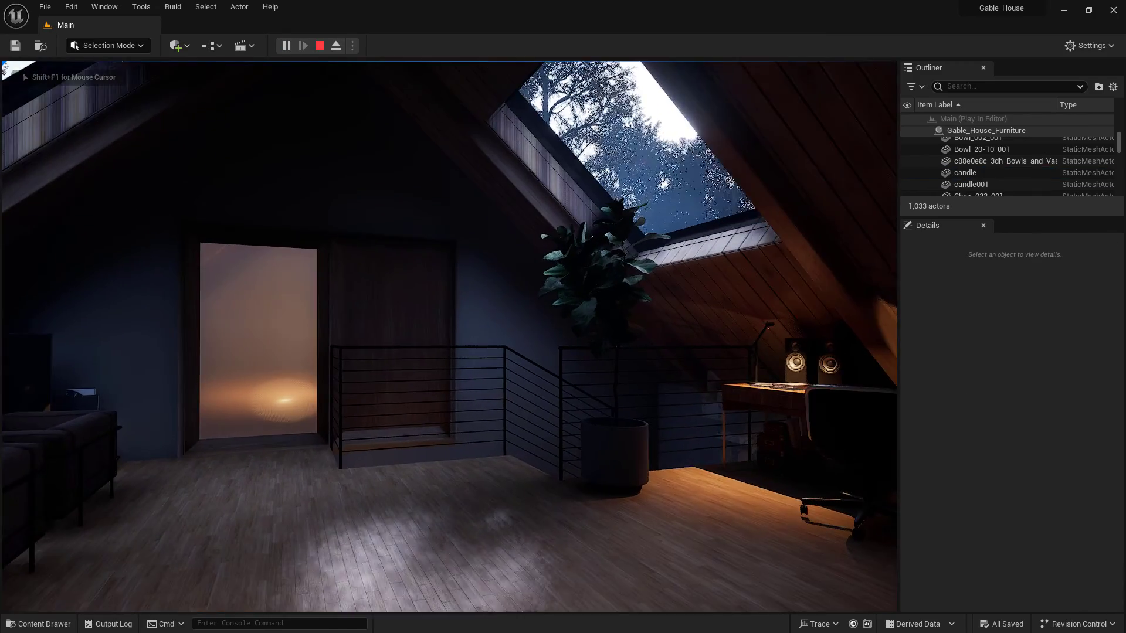